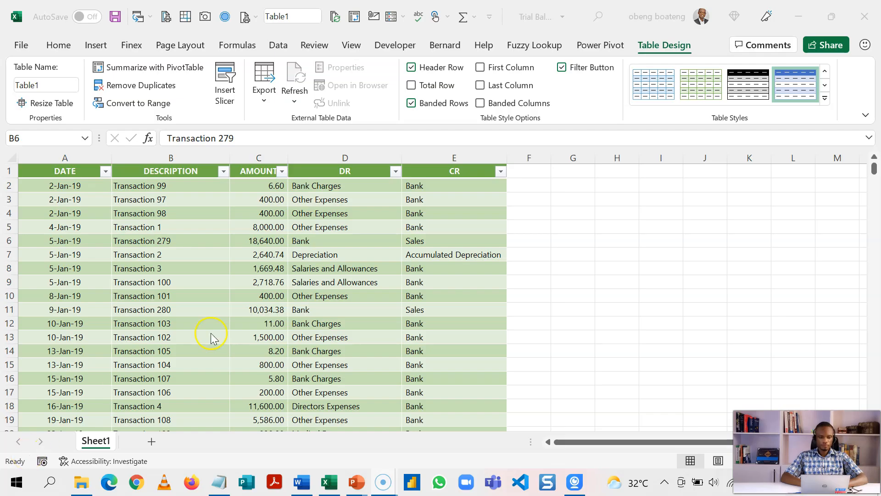
# Step: Review the transaction table's descriptions, amounts and DR/CR accounts such as Bank Charges, Bank and Depreciation
pyautogui.click(171, 240)
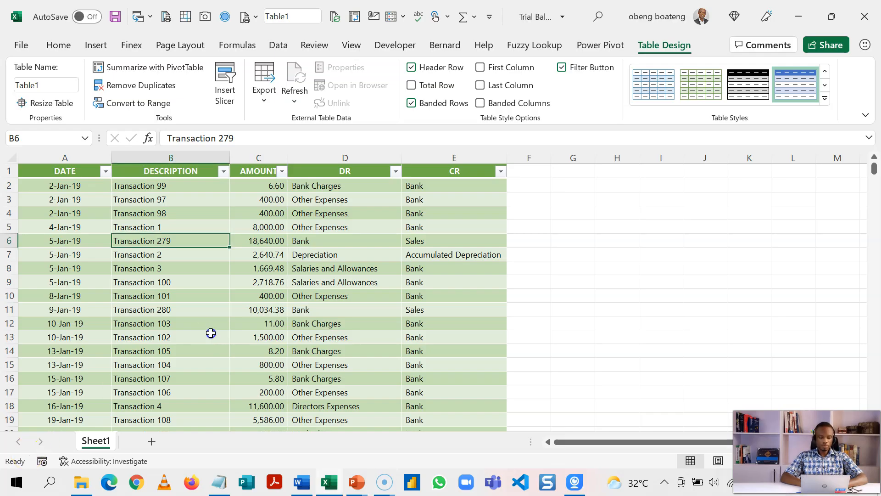
pyautogui.click(258, 294)
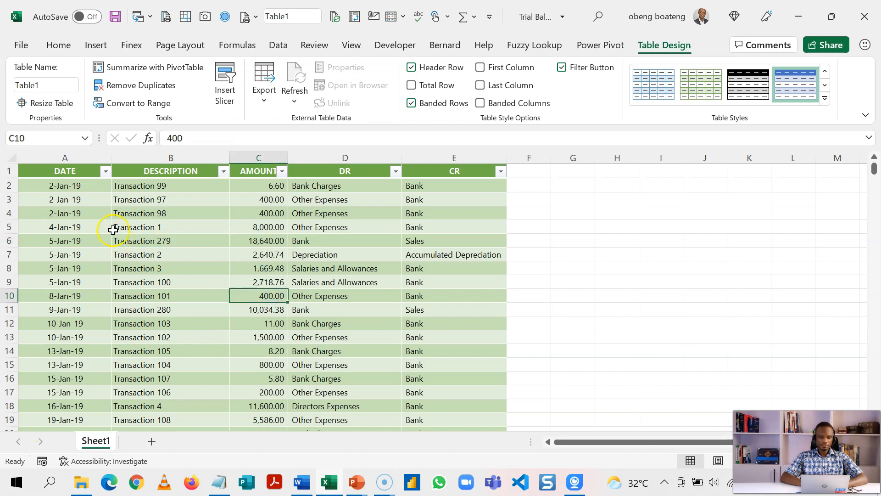
pyautogui.click(171, 186)
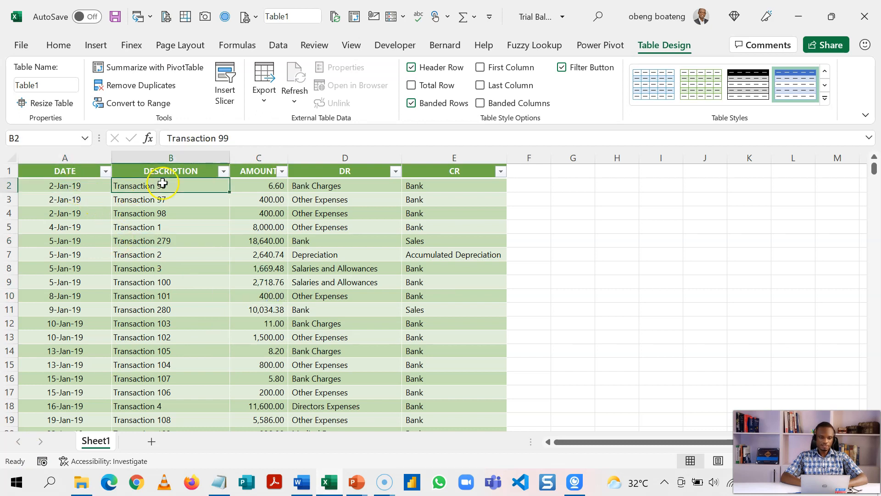
pyautogui.click(258, 185)
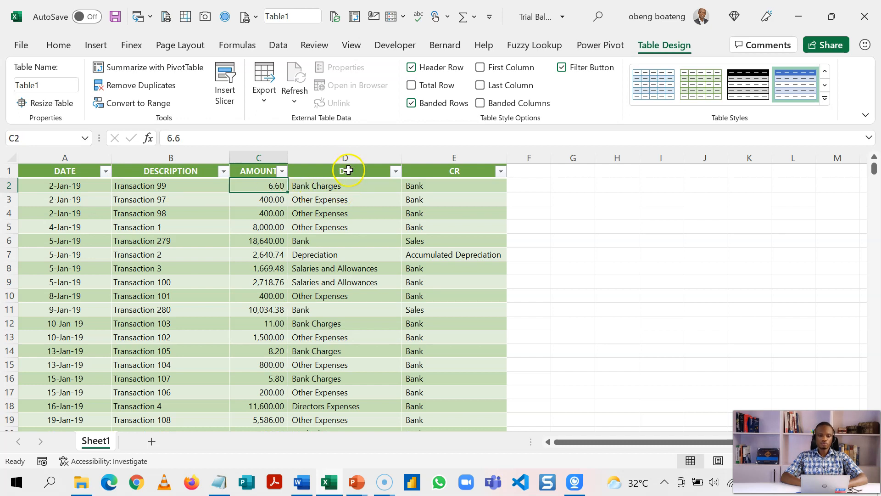
pyautogui.click(453, 185)
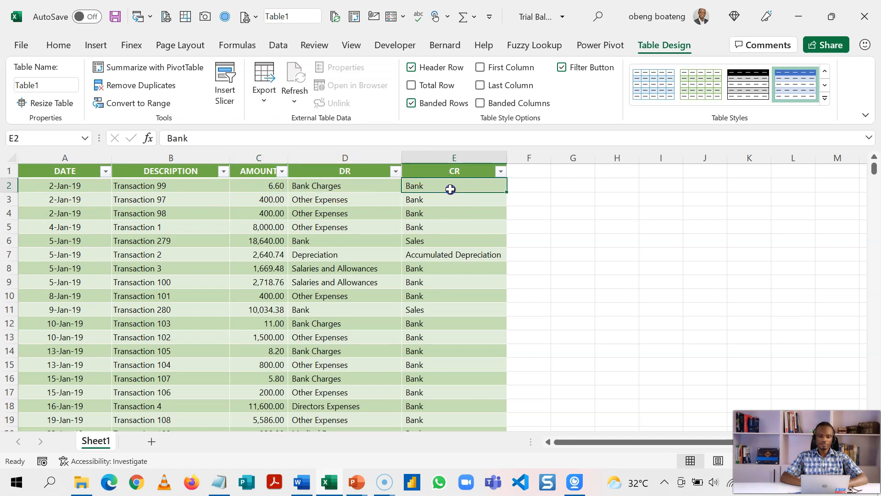
pyautogui.click(345, 185)
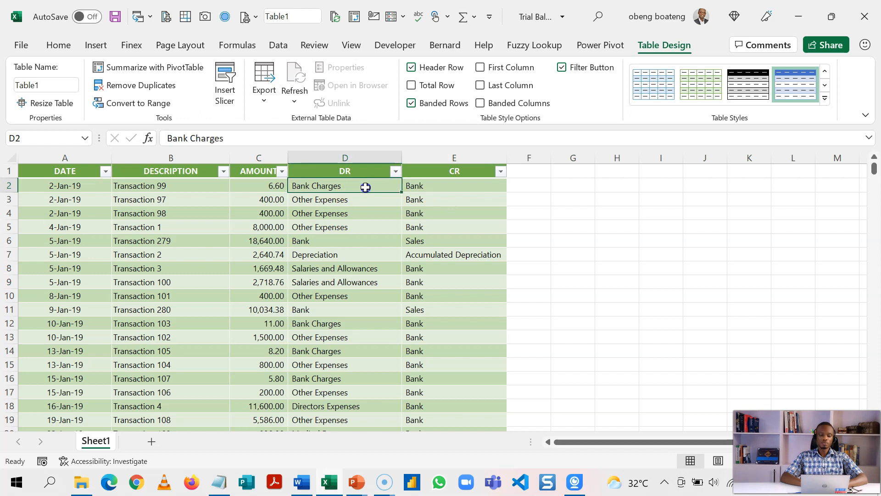
pyautogui.click(454, 185)
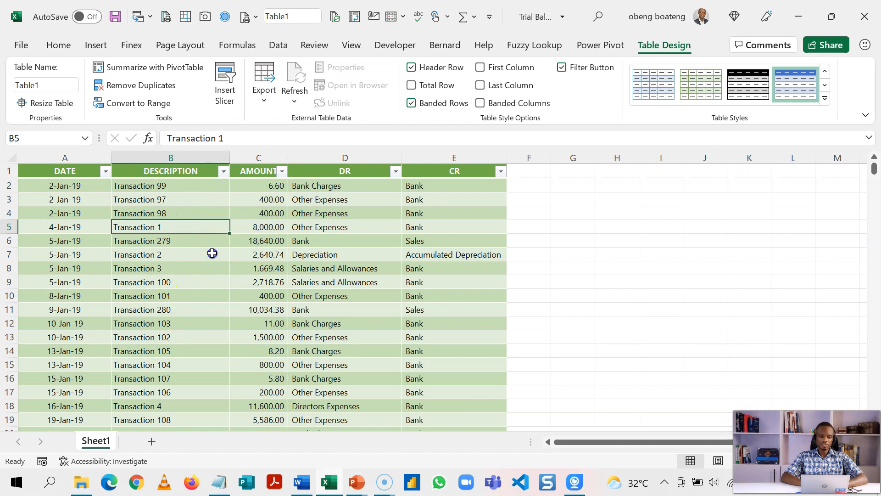
pyautogui.click(171, 268)
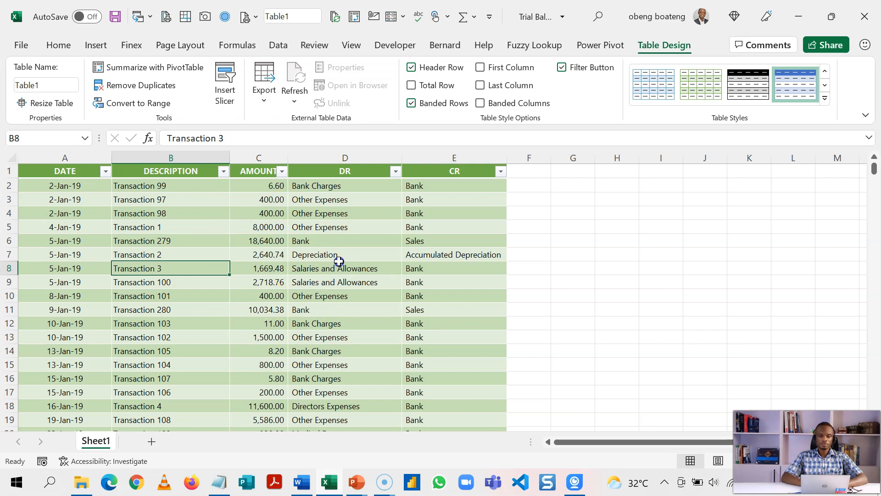
pyautogui.click(345, 254)
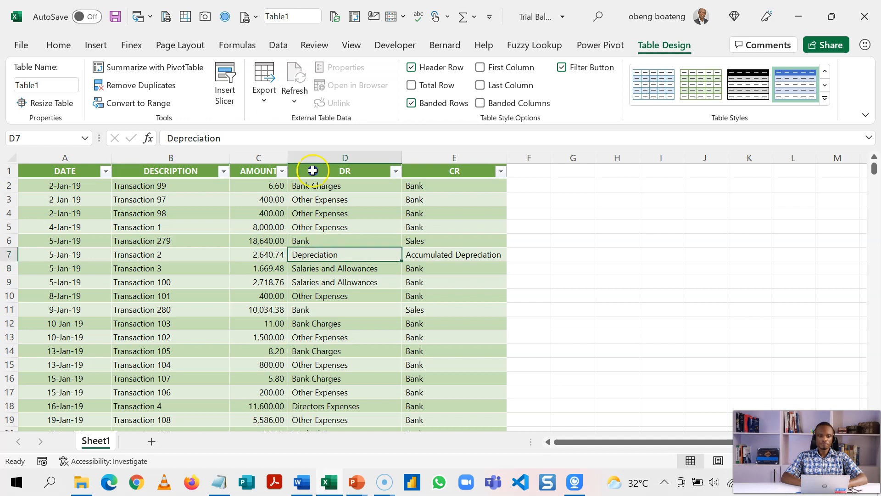
# Step: Switch to the Data ribbon to reach the table-to-Power-Query import tools
pyautogui.click(277, 45)
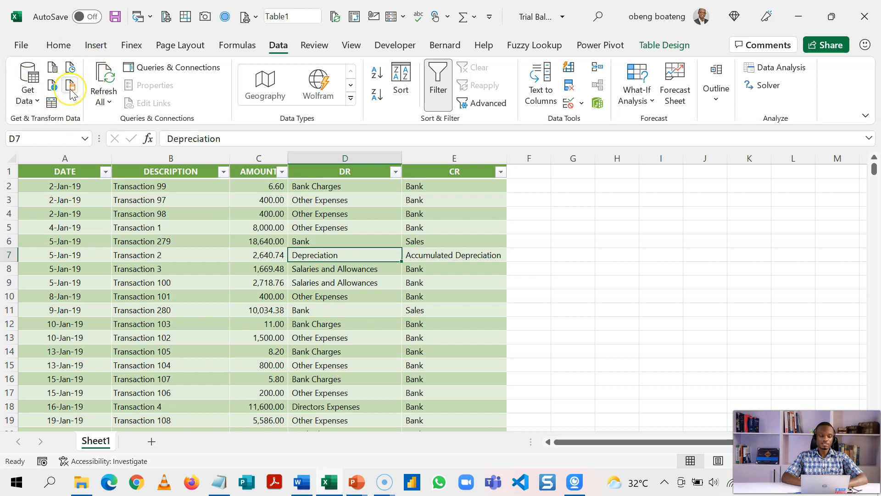
pyautogui.moveTo(71, 89)
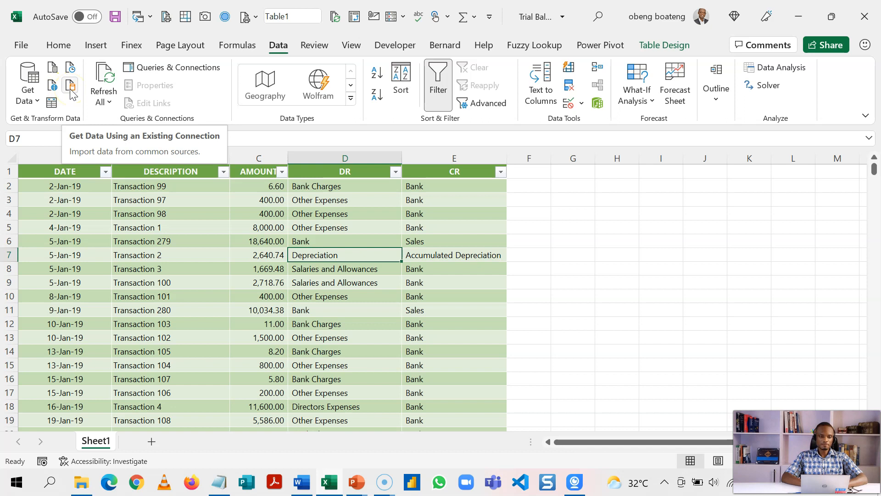
pyautogui.moveTo(51, 102)
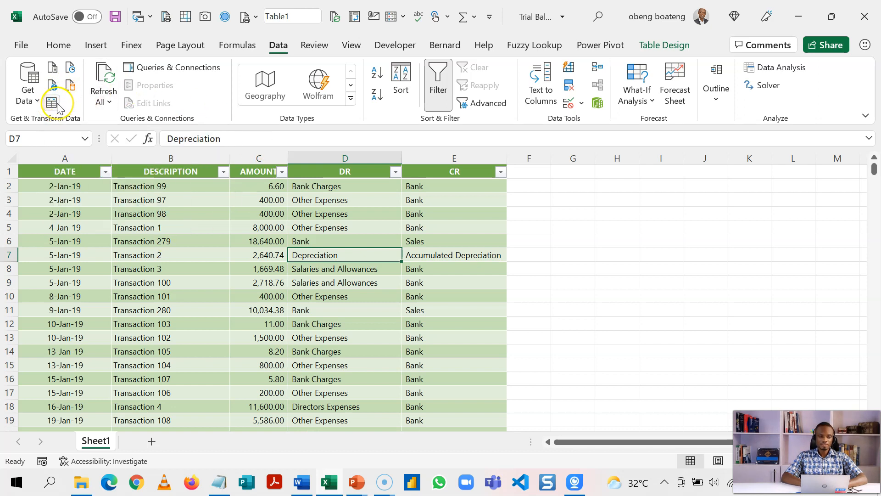
pyautogui.moveTo(55, 103)
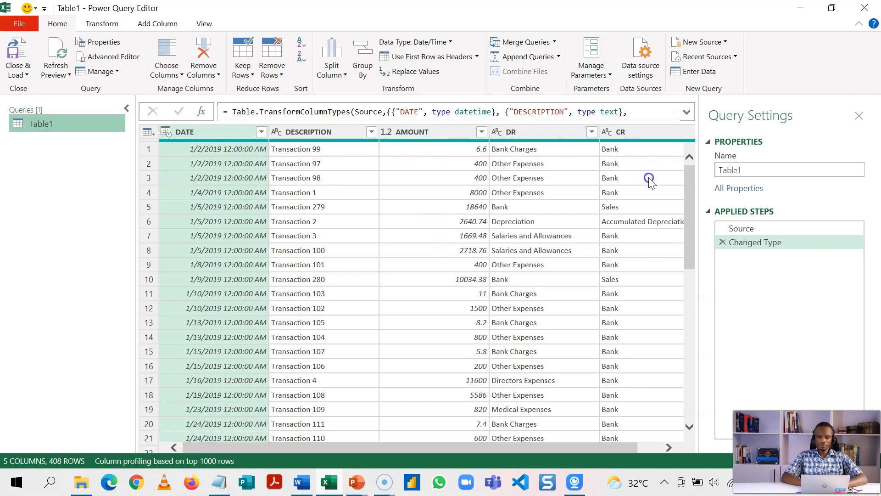
pyautogui.moveTo(442, 241)
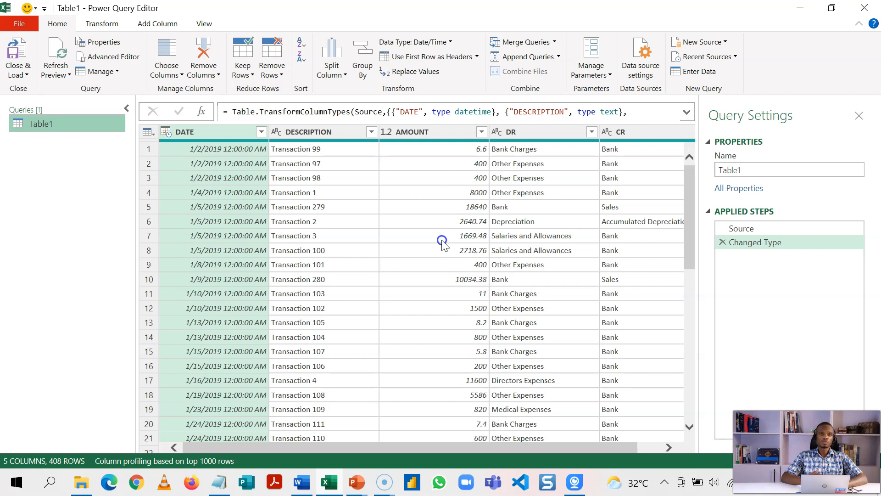
pyautogui.moveTo(236, 143)
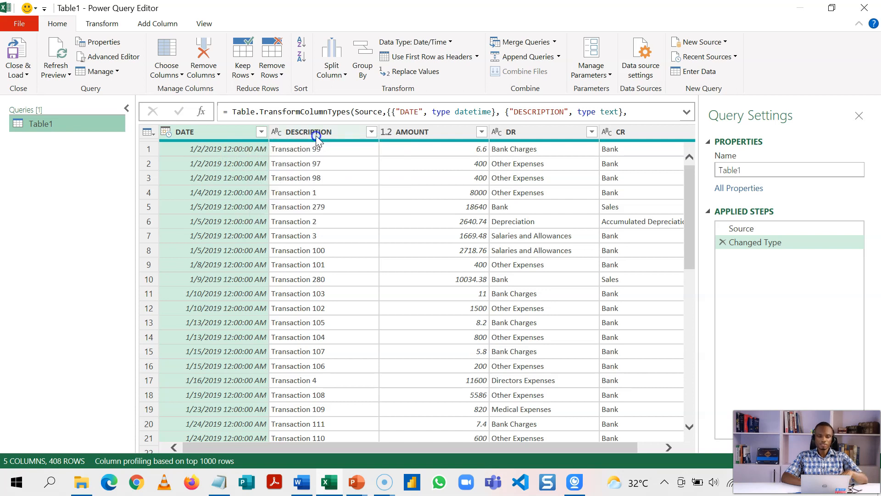
# Step: Remove the DATE and DESCRIPTION columns so only AMOUNT, DR and CR remain, then select DR
pyautogui.rightClick(306, 131)
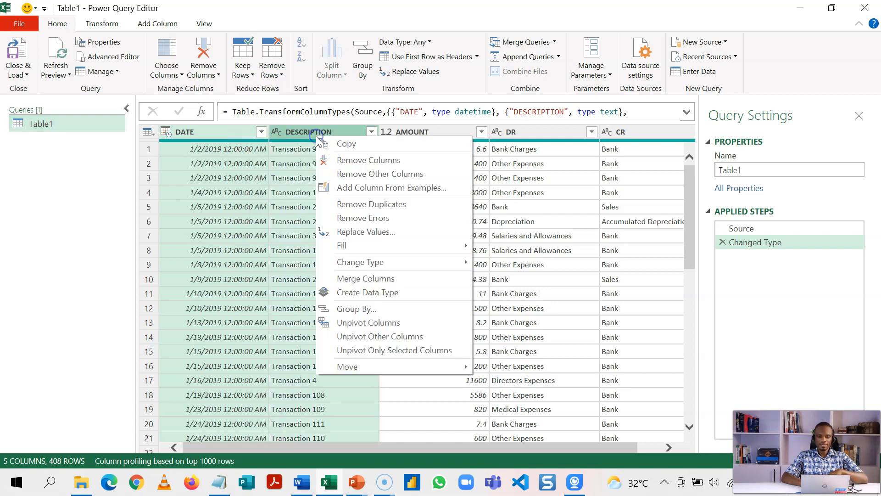
pyautogui.click(368, 159)
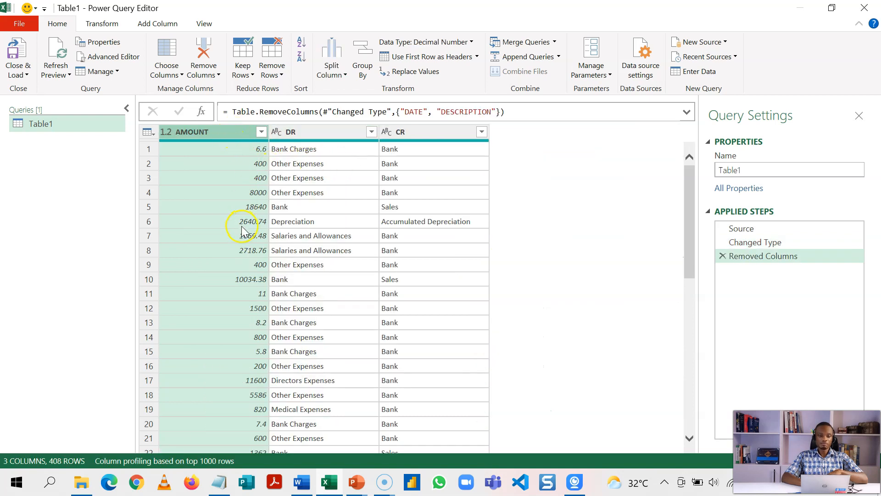
pyautogui.moveTo(413, 180)
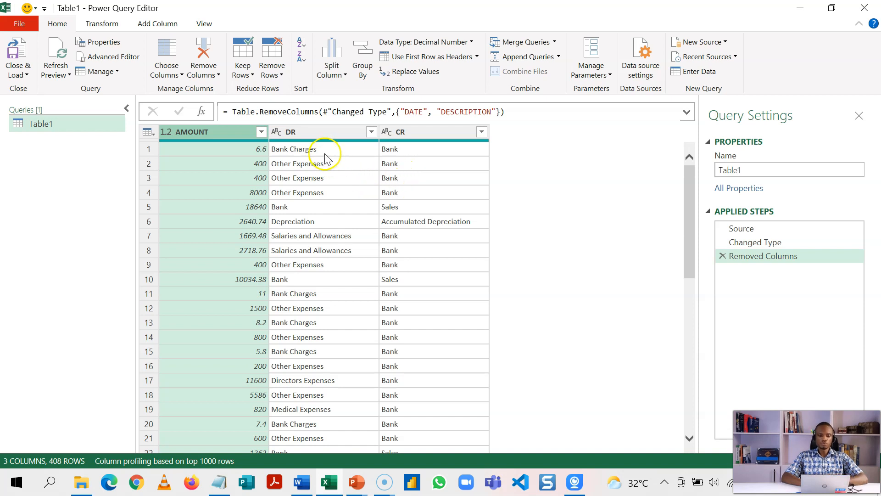
pyautogui.click(292, 132)
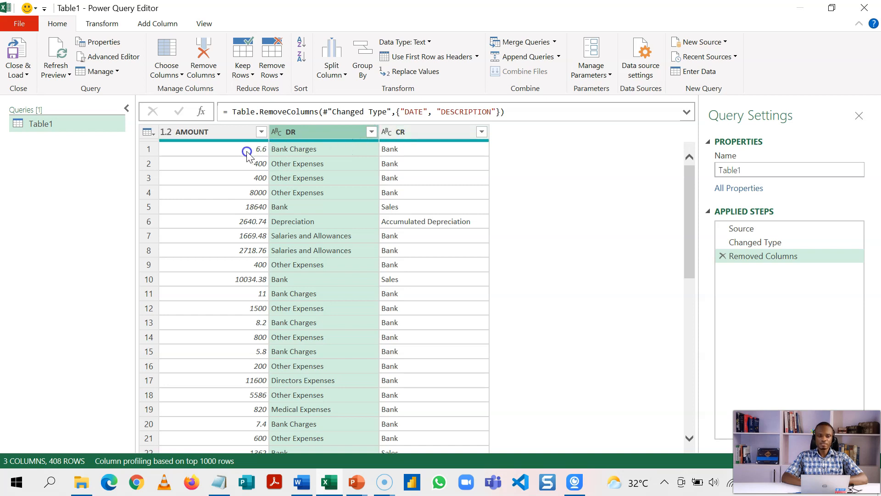
pyautogui.moveTo(277, 145)
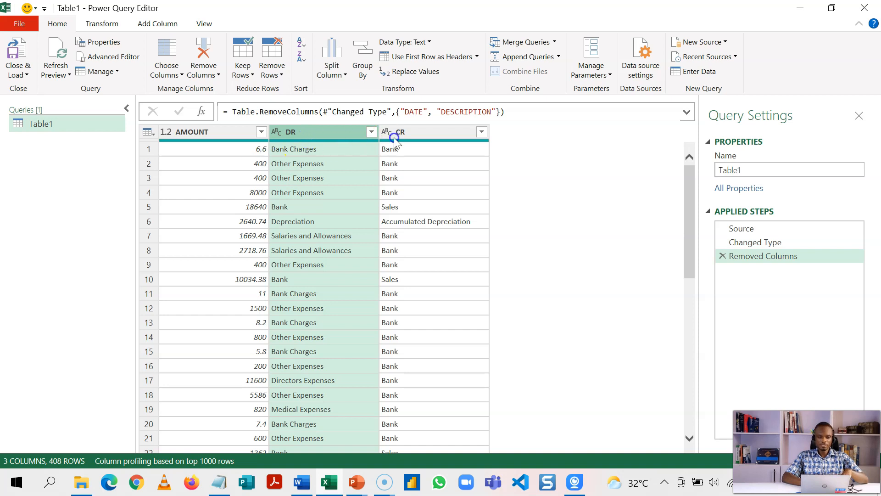
# Step: Unpivot the DR and CR columns into Attribute and Value rows, then begin renaming Value
pyautogui.click(400, 131)
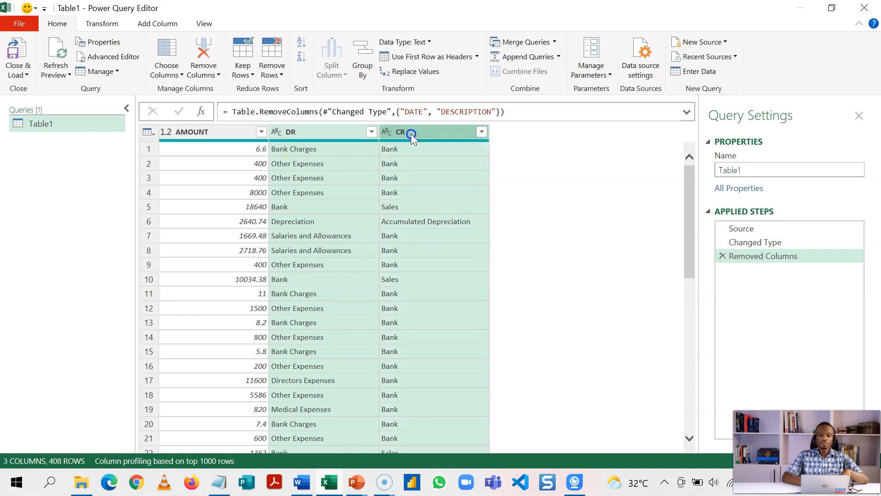
pyautogui.rightClick(411, 132)
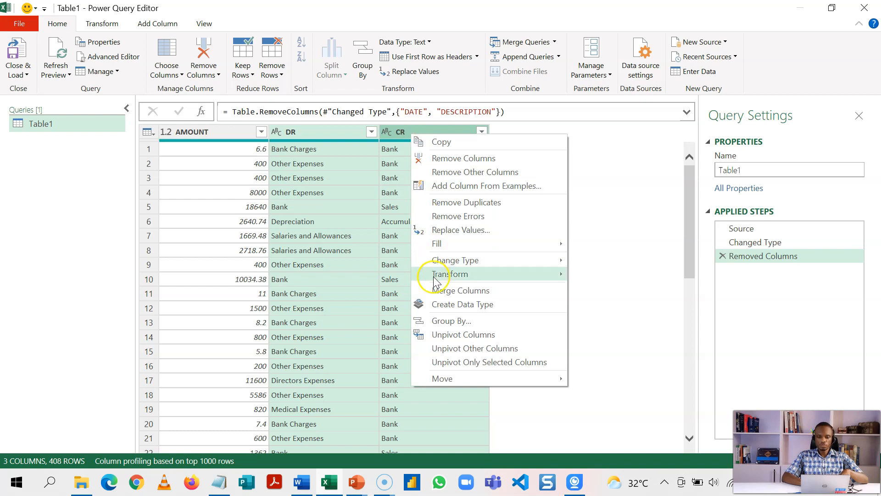
pyautogui.click(463, 334)
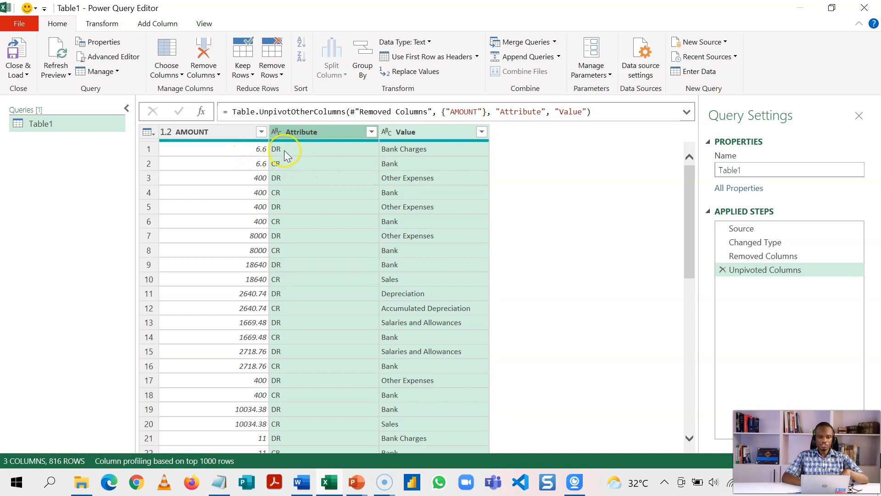
pyautogui.moveTo(278, 171)
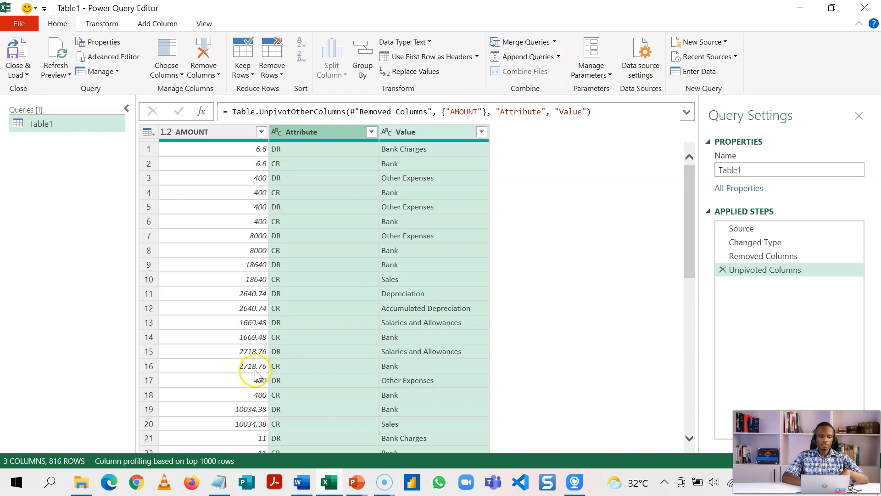
pyautogui.click(404, 131)
pyautogui.write('a')
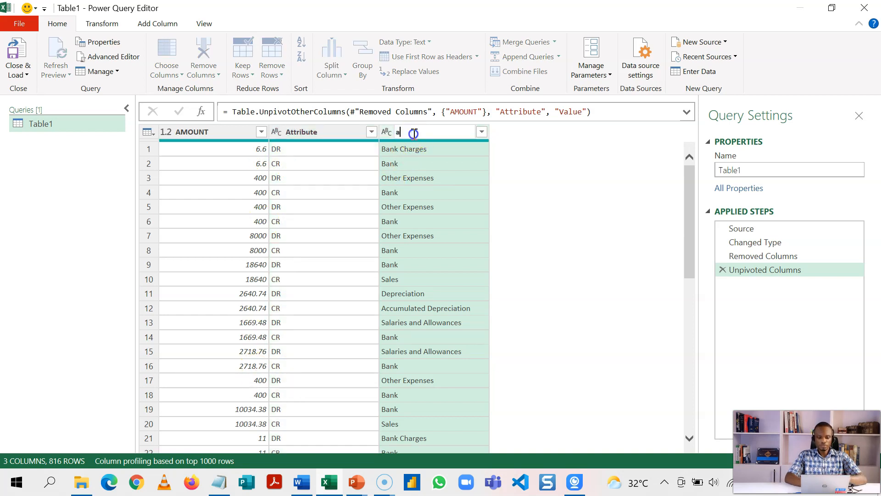
pyautogui.write('ccount')
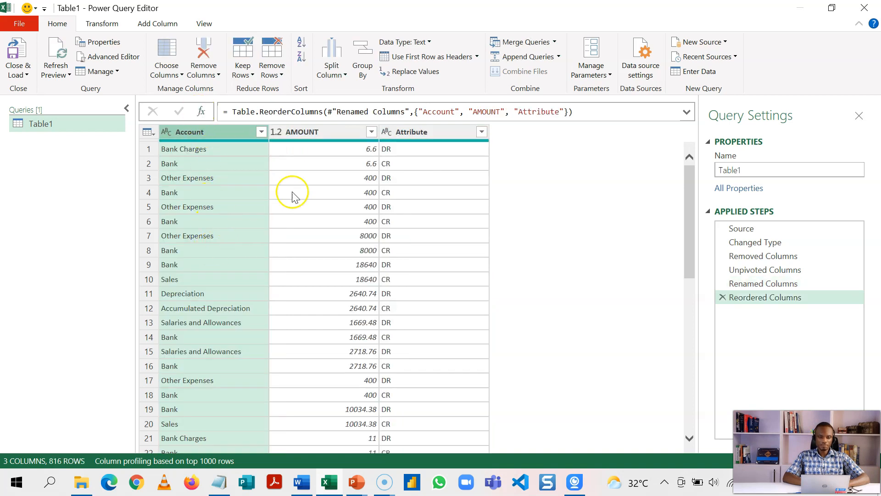
pyautogui.moveTo(410, 163)
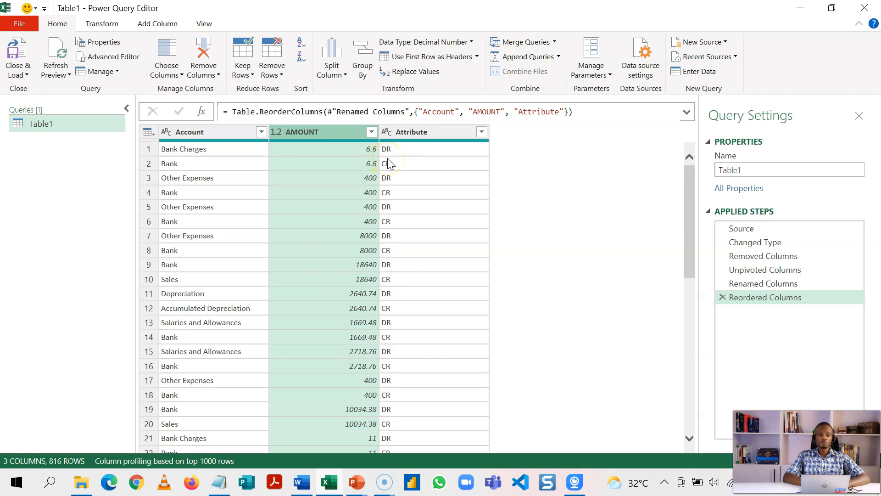
pyautogui.moveTo(405, 151)
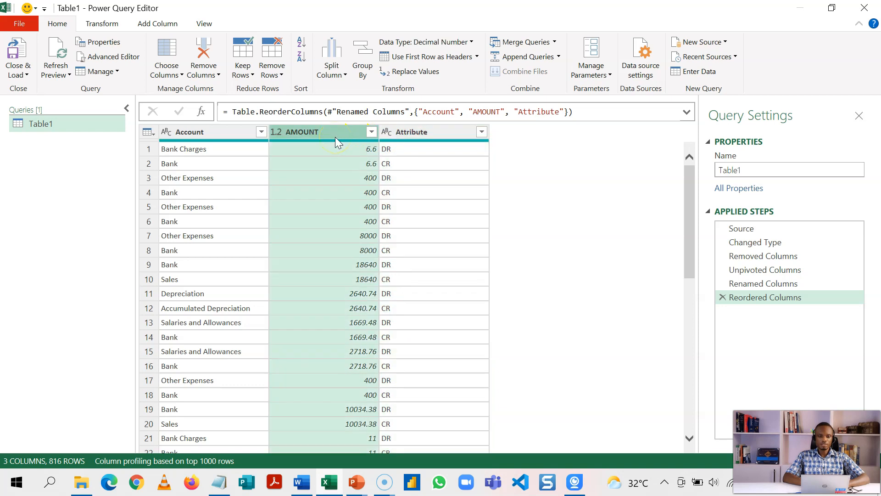
# Step: Create a custom column named New Amount with the formula starting if [Attribute] = "DR" then
pyautogui.click(157, 23)
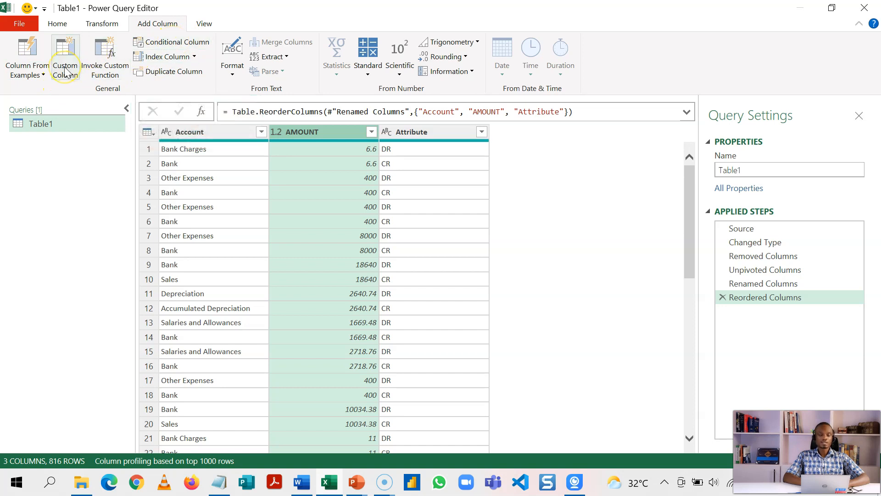
pyautogui.moveTo(64, 58)
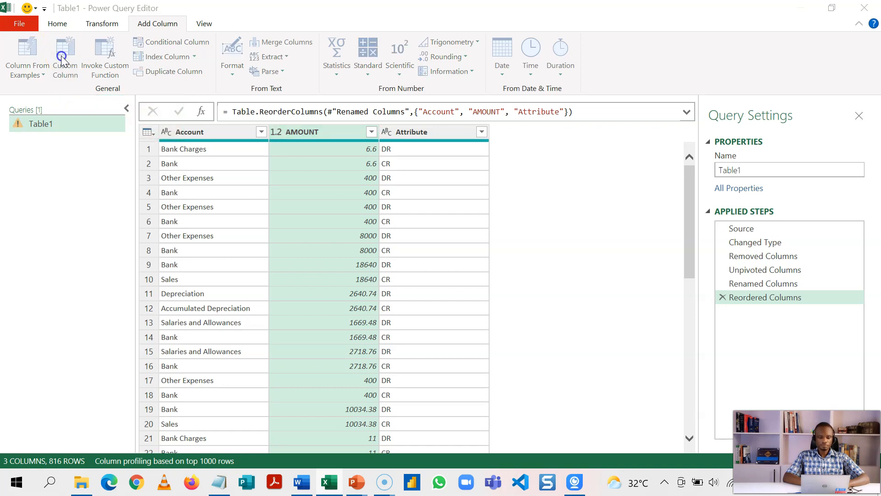
pyautogui.click(65, 56)
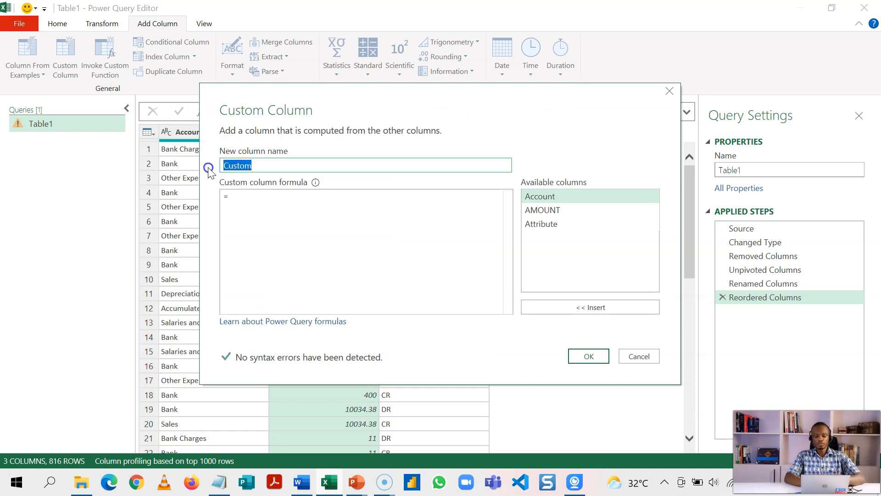
pyautogui.write('New Amount')
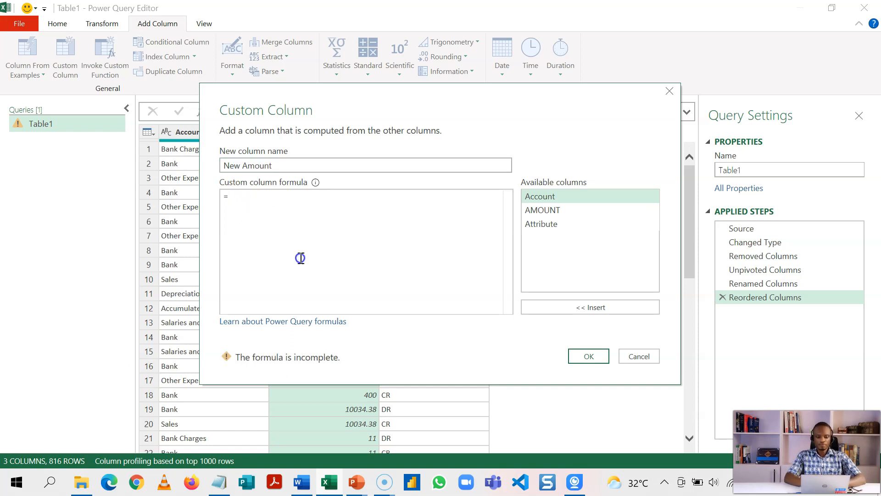
pyautogui.write('if')
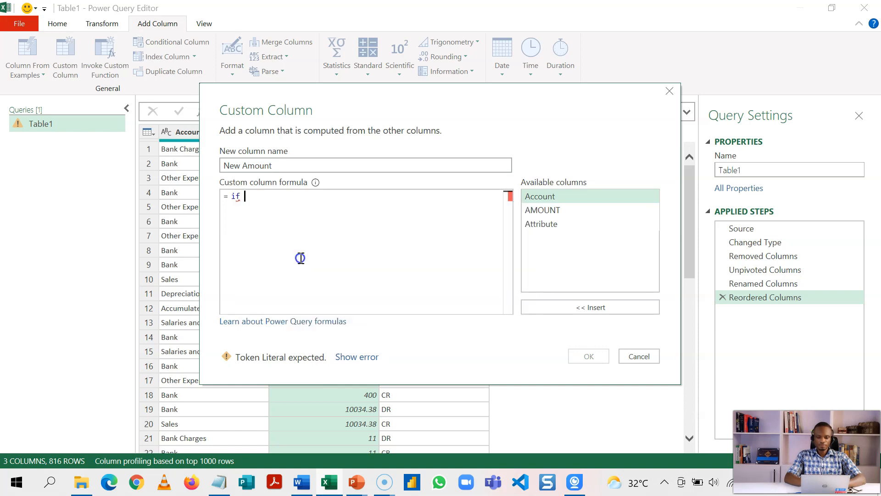
pyautogui.write('[')
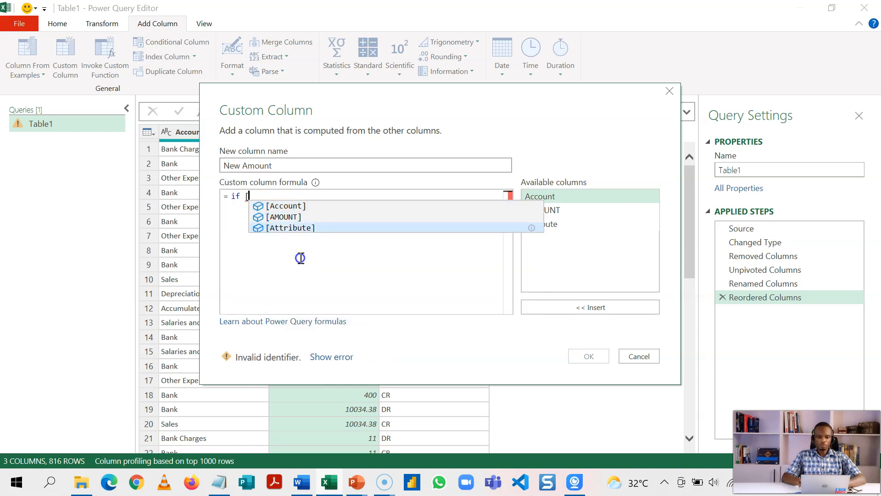
pyautogui.click(289, 228)
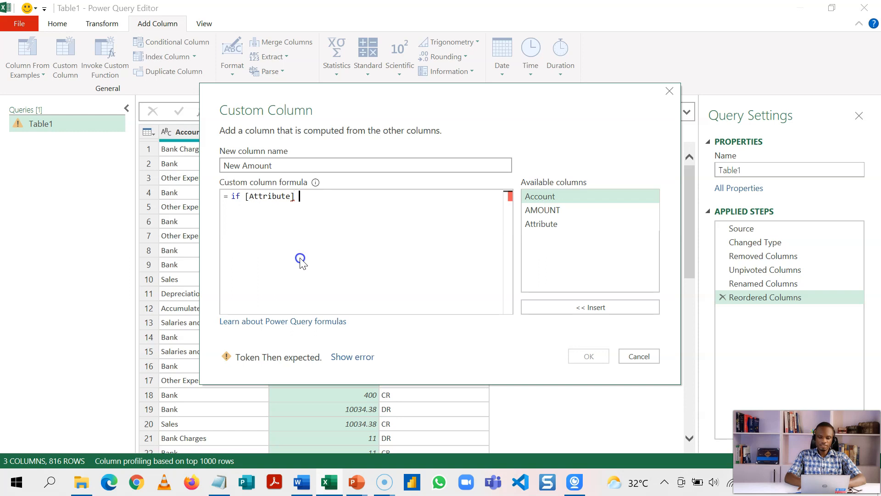
pyautogui.write('= ""')
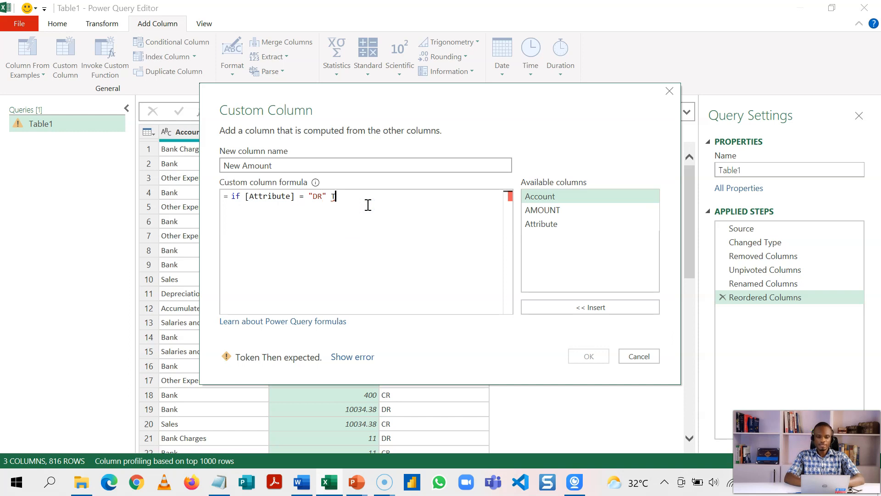
pyautogui.write('hen')
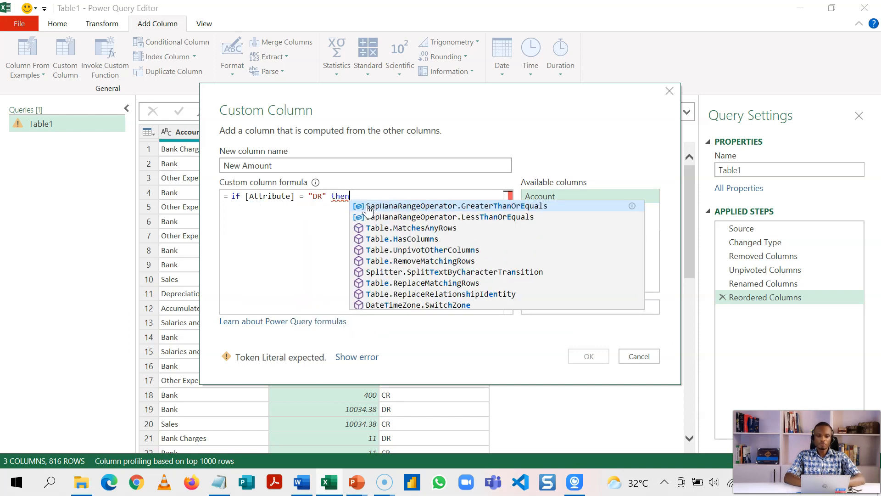
pyautogui.click(368, 205)
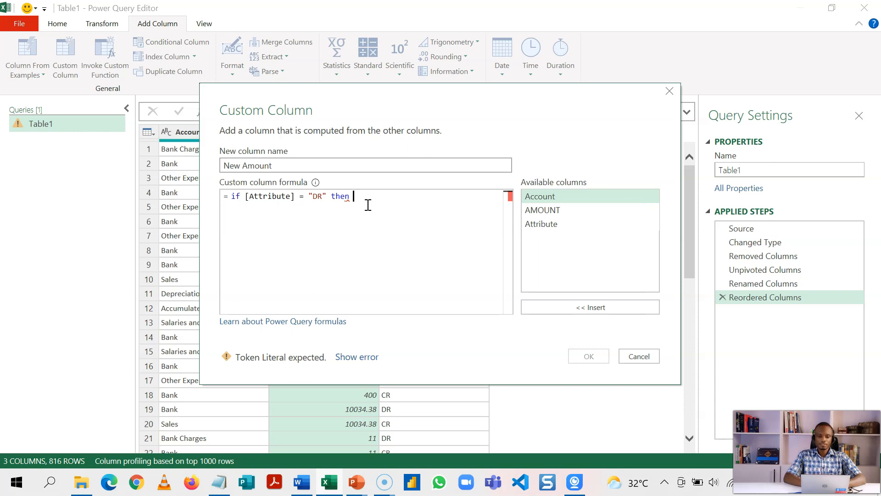
# Step: Complete the formula as then [AMOUNT] else [AMOUNT] * -1 and add the New Amount column
pyautogui.write('[')
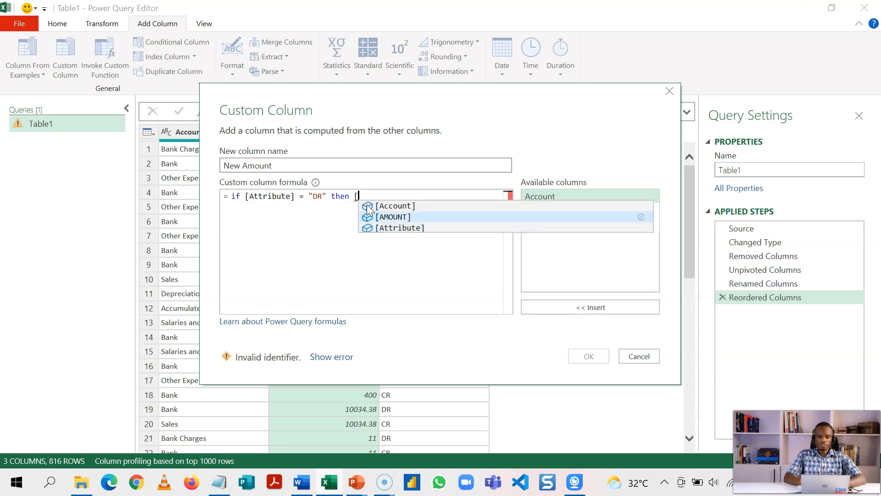
pyautogui.click(391, 216)
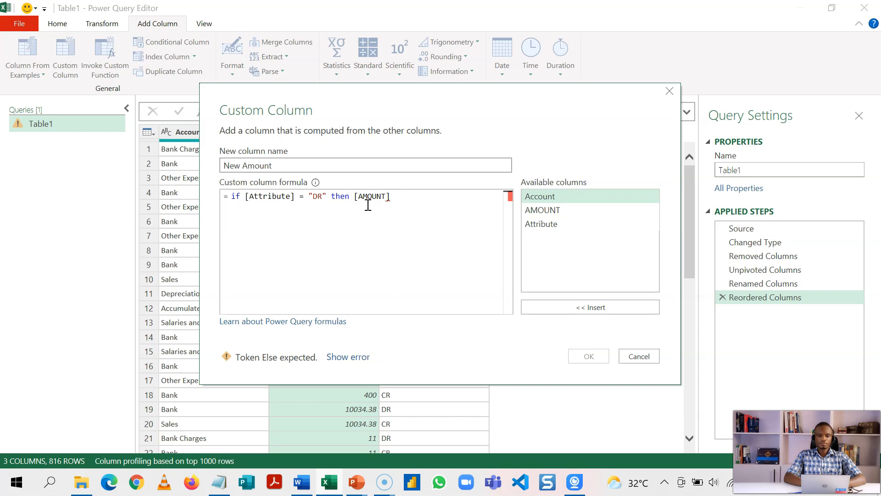
pyautogui.write('e')
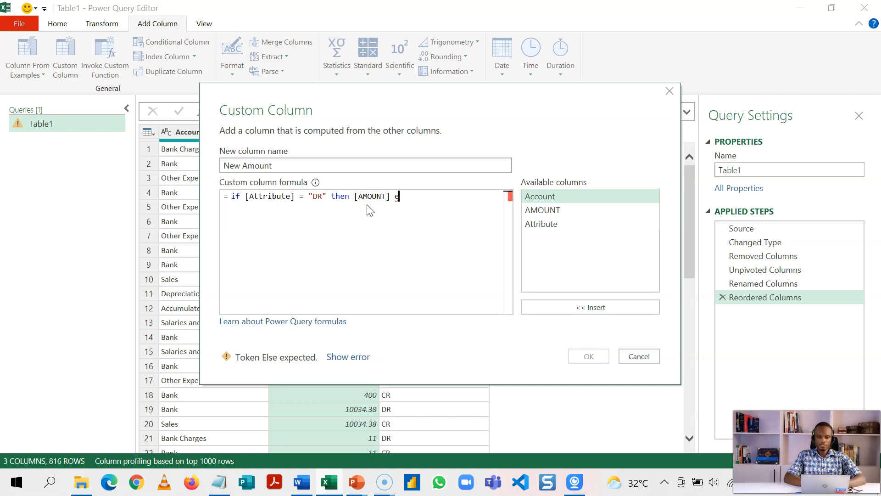
pyautogui.write('lse')
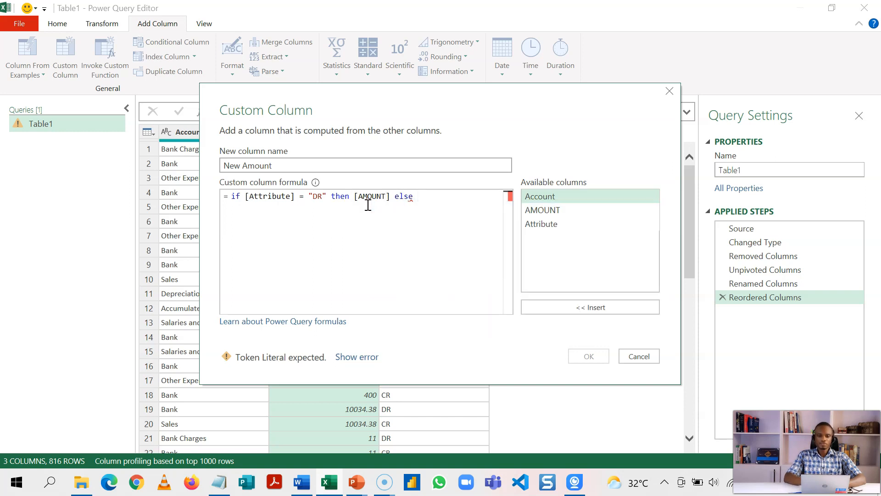
pyautogui.write('[AMOUNT')
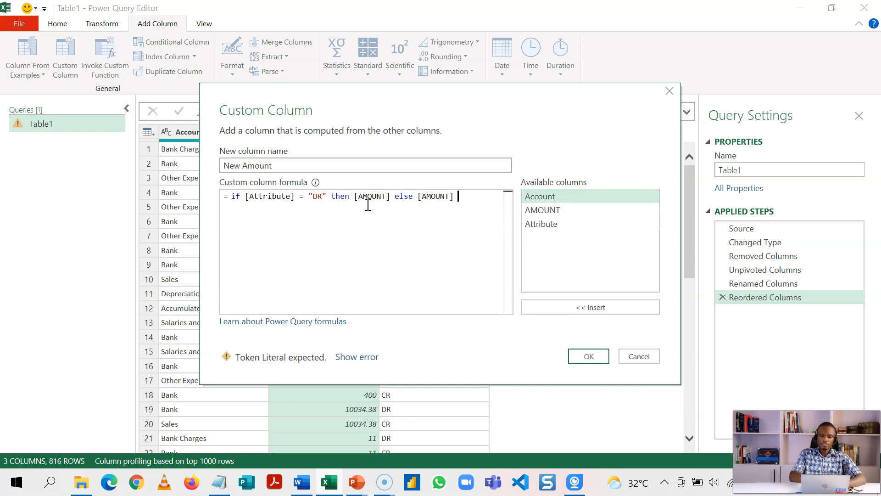
pyautogui.write('* -1')
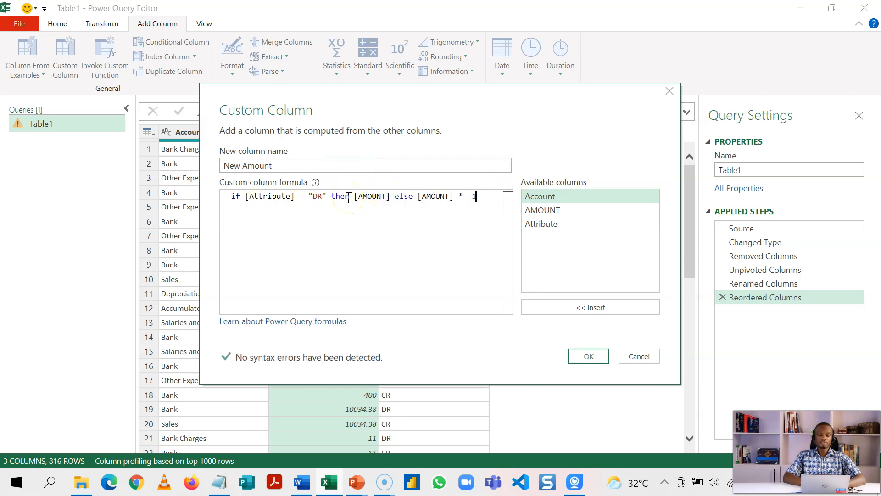
pyautogui.moveTo(549, 347)
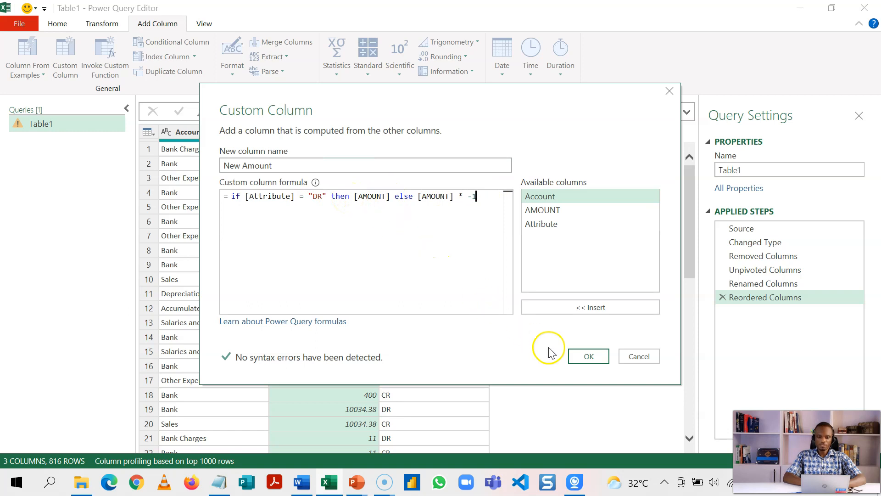
pyautogui.click(588, 356)
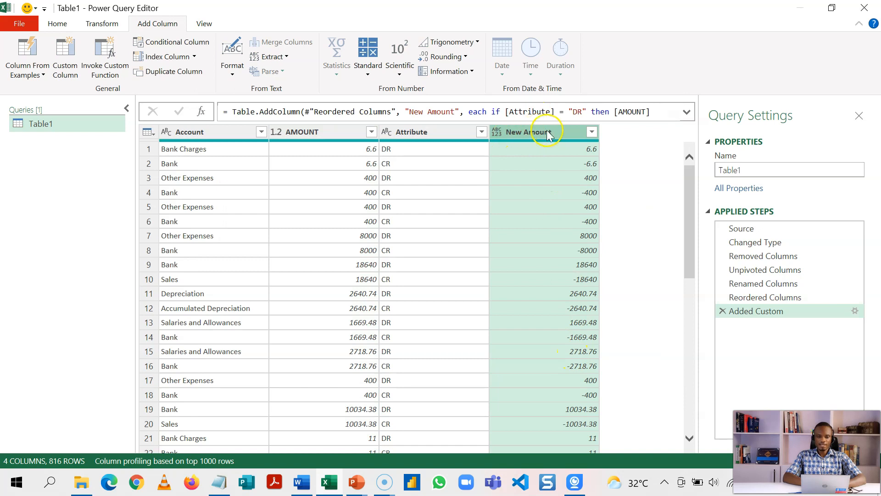
pyautogui.moveTo(346, 173)
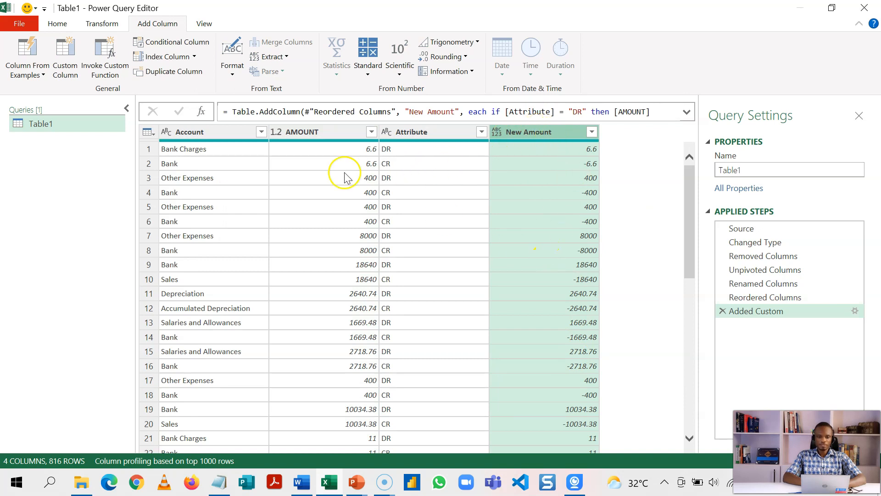
# Step: Remove the original AMOUNT and Attribute columns, keeping Account and New Amount
pyautogui.rightClick(304, 132)
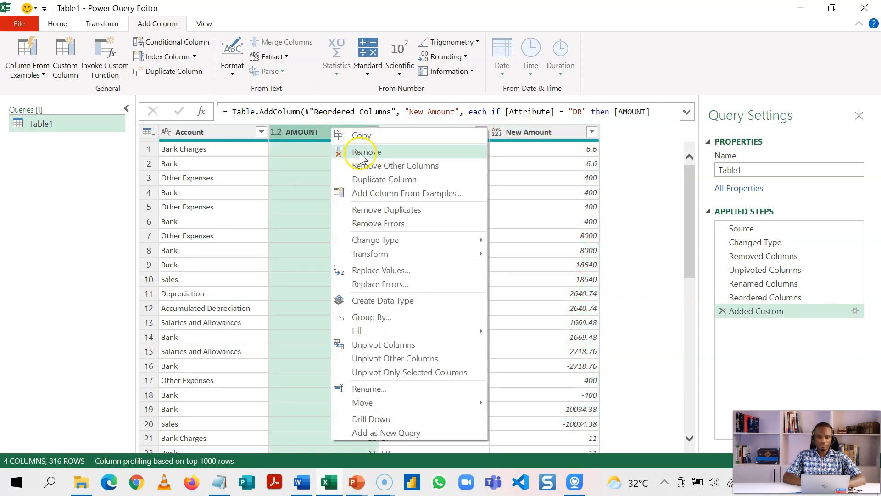
pyautogui.click(365, 151)
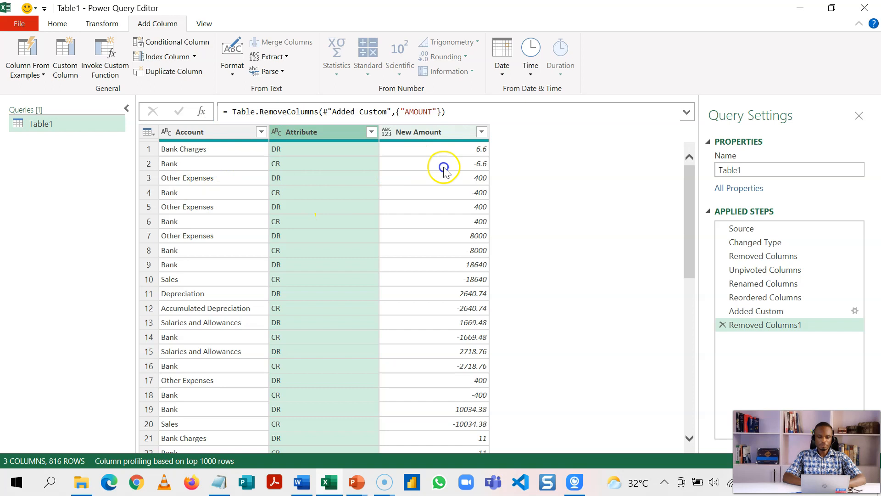
pyautogui.rightClick(324, 131)
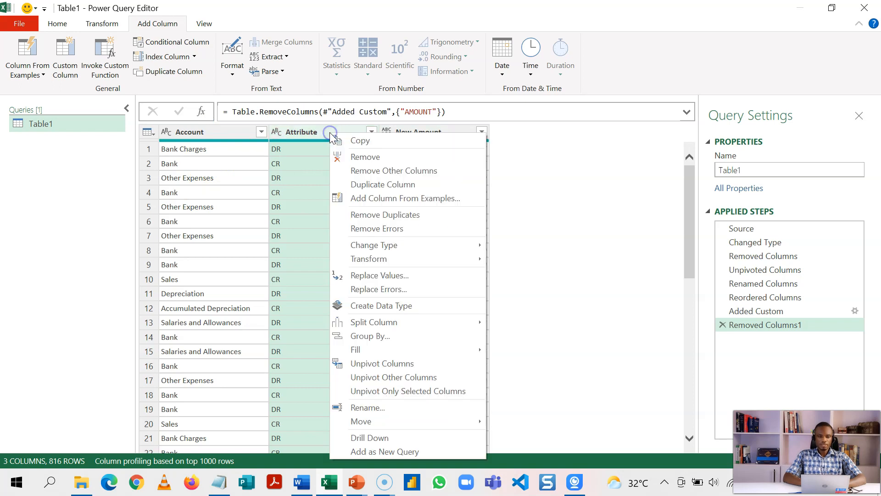
pyautogui.click(364, 156)
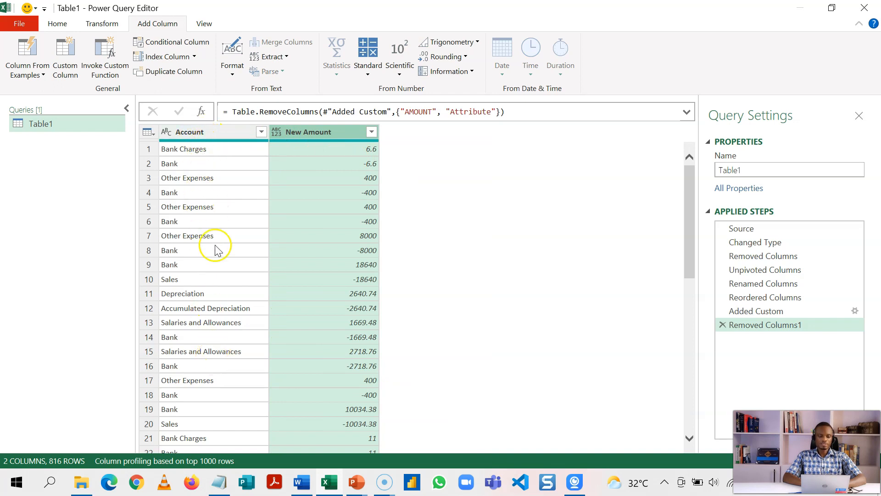
pyautogui.moveTo(224, 226)
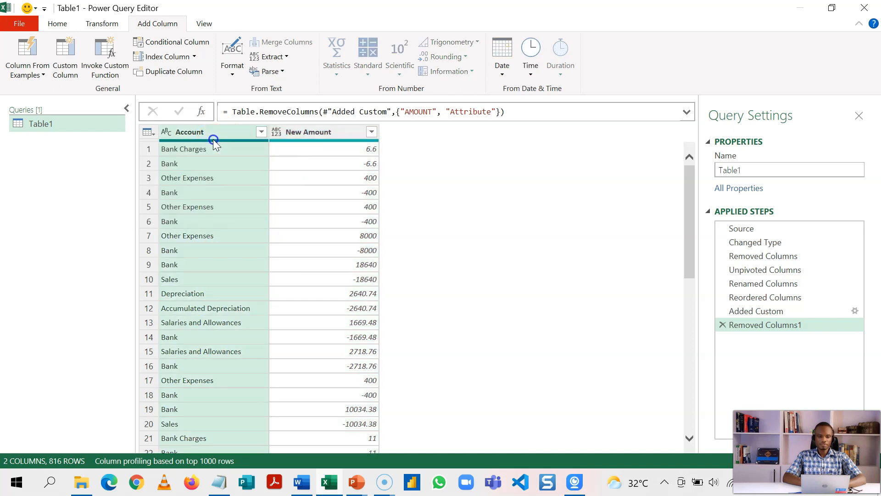
# Step: Group rows by Account into a New Account column summing New Amount, giving 22 account totals
pyautogui.rightClick(213, 141)
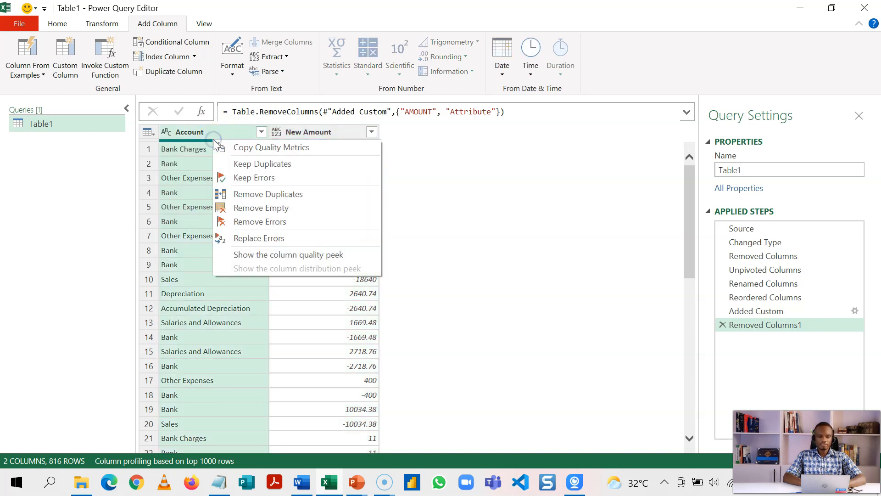
pyautogui.rightClick(189, 131)
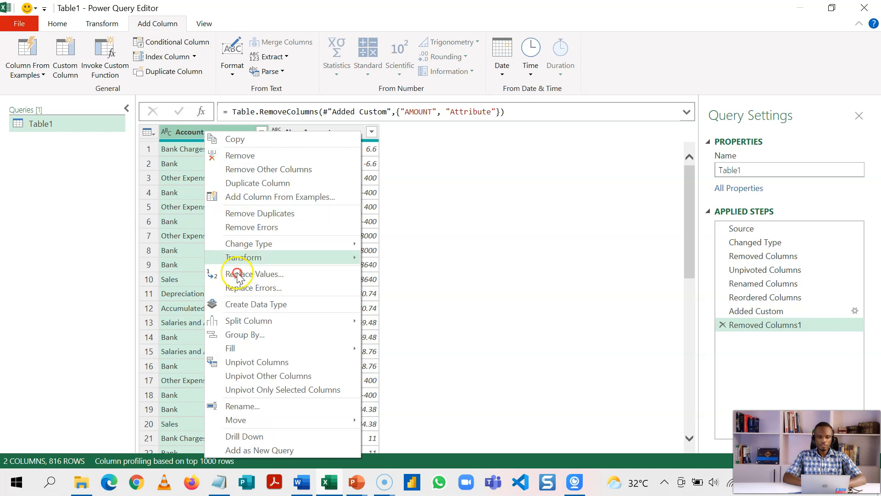
pyautogui.click(244, 334)
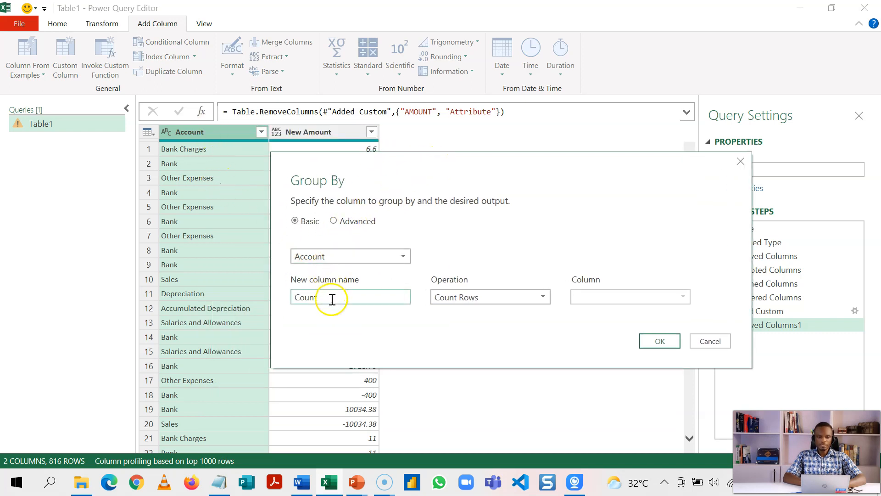
pyautogui.write('Ne')
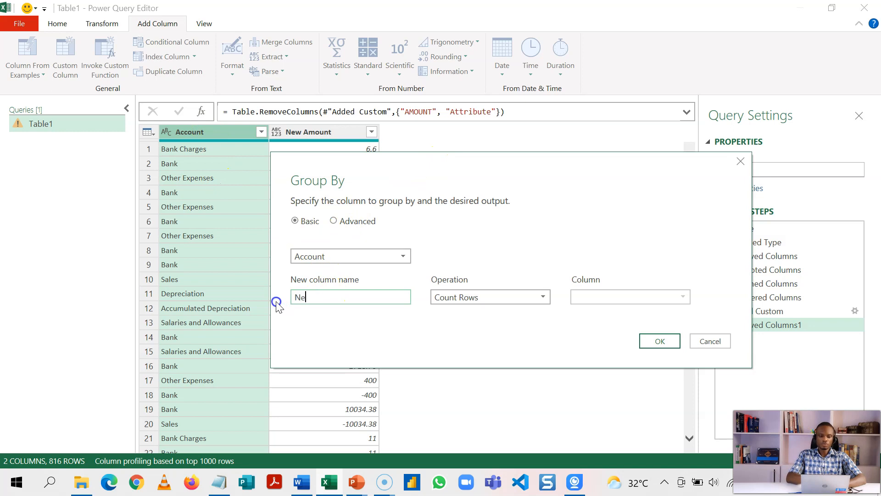
pyautogui.write('w Account')
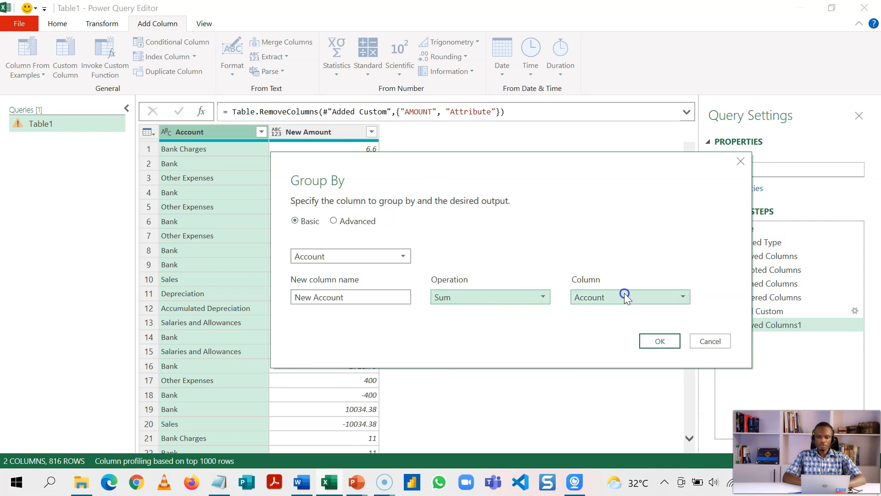
pyautogui.click(628, 297)
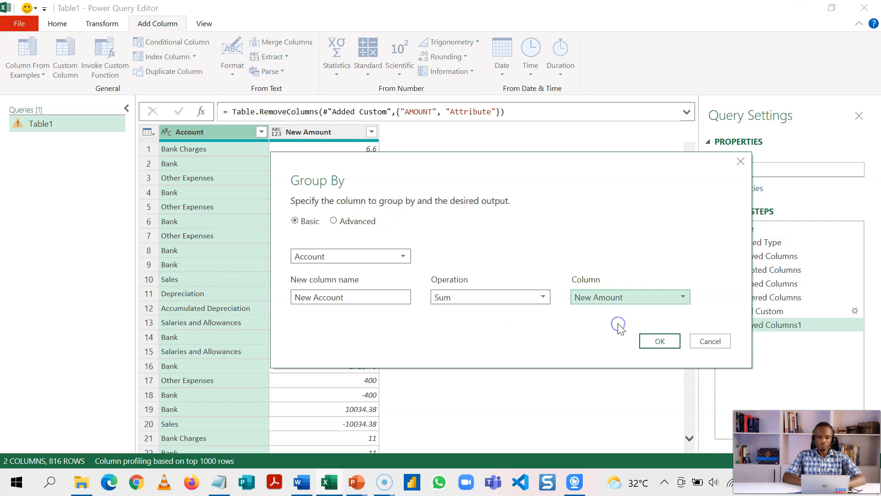
pyautogui.click(658, 342)
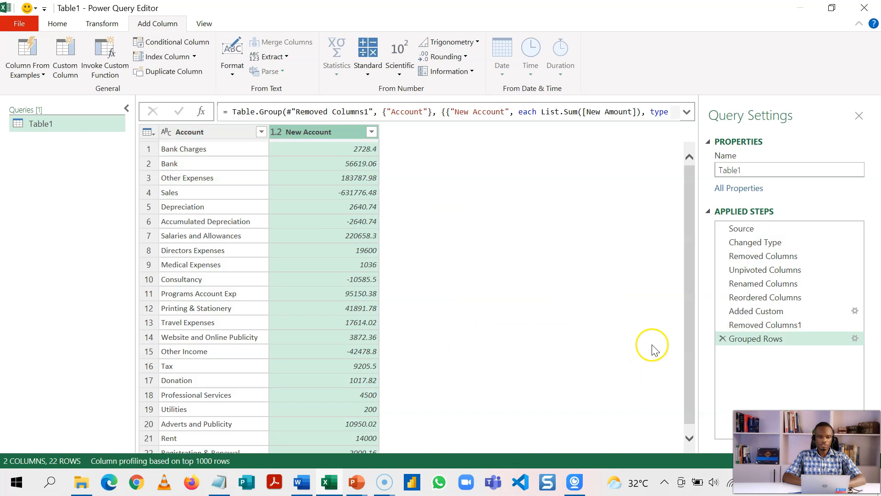
pyautogui.moveTo(211, 149)
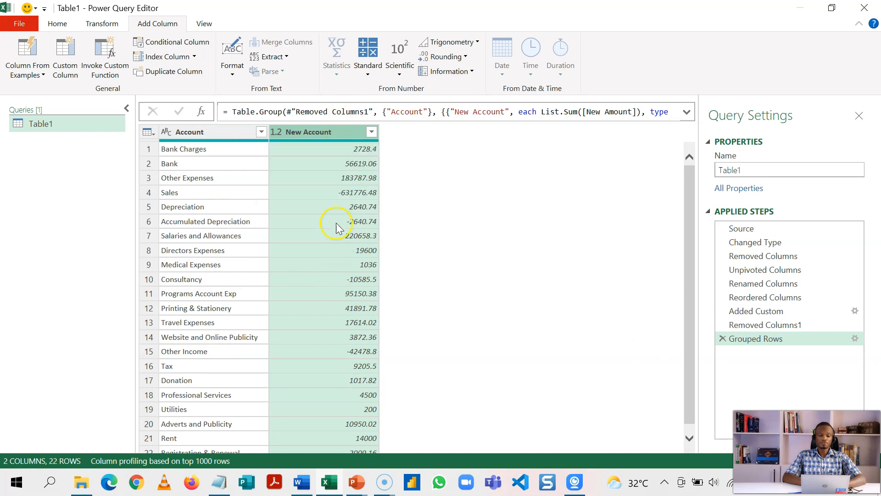
pyautogui.moveTo(337, 135)
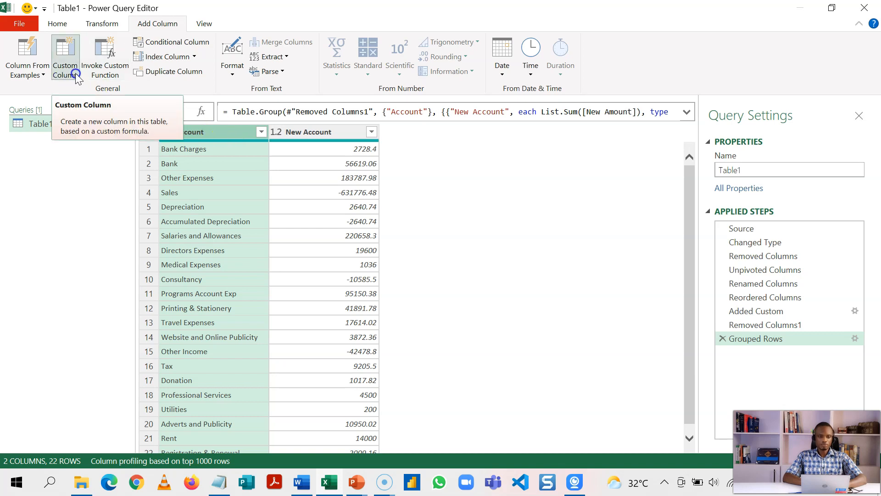
# Step: Add a custom Type column with formula if [New Account] < 0 then "CR" else "DR"
pyautogui.click(64, 56)
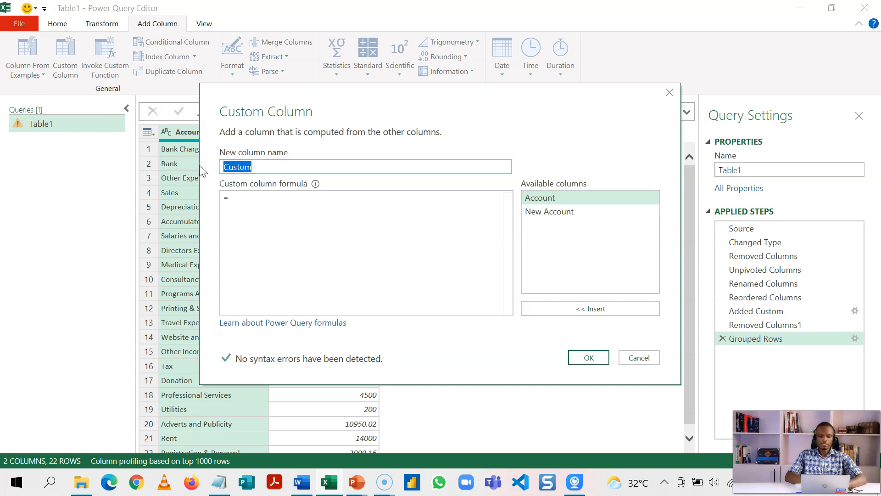
pyautogui.write('Type')
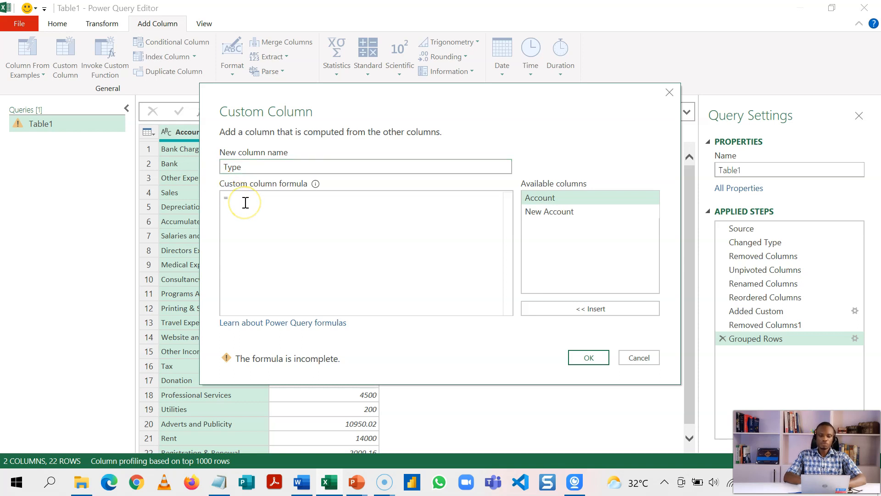
pyautogui.write('if')
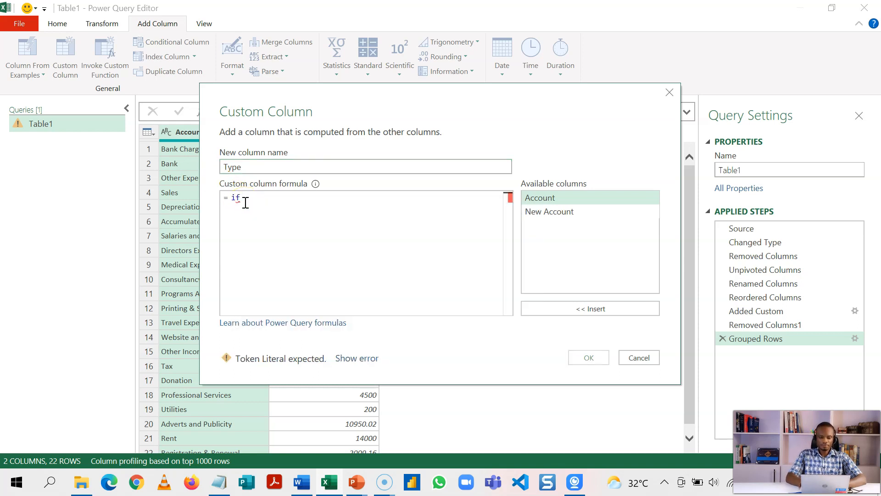
pyautogui.write('[')
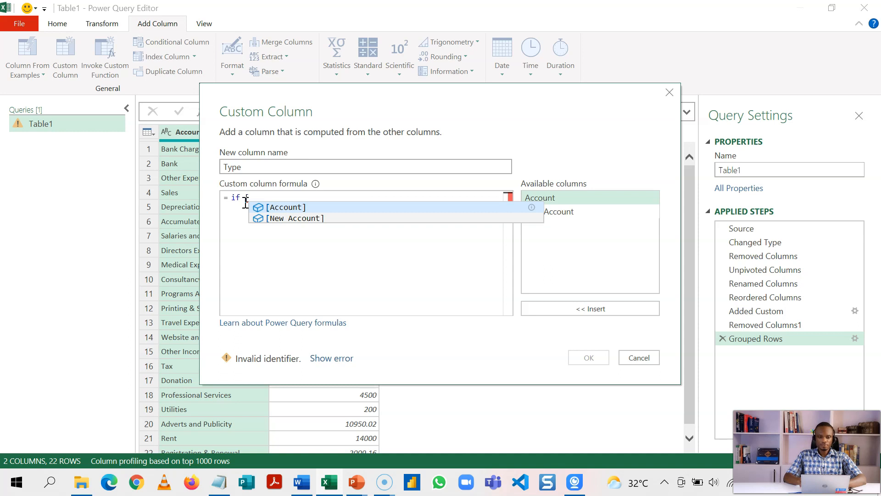
pyautogui.click(293, 218)
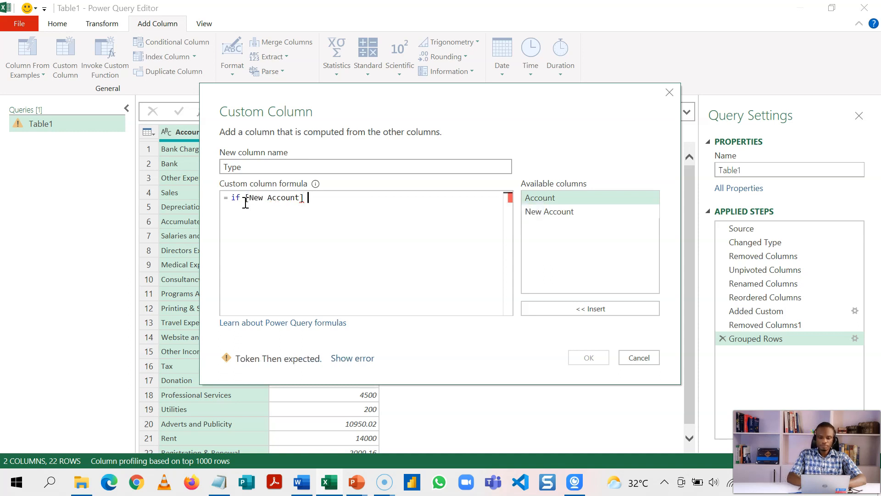
pyautogui.write('<')
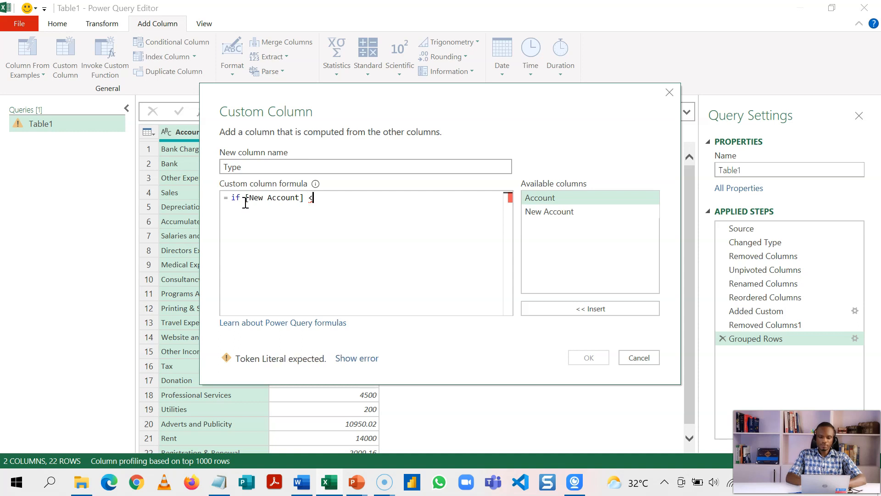
pyautogui.write('0 then "')
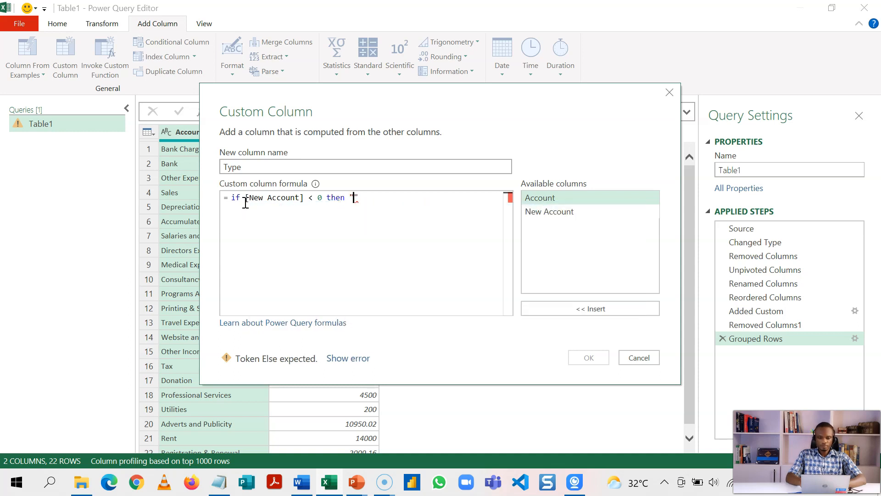
pyautogui.write('CR')
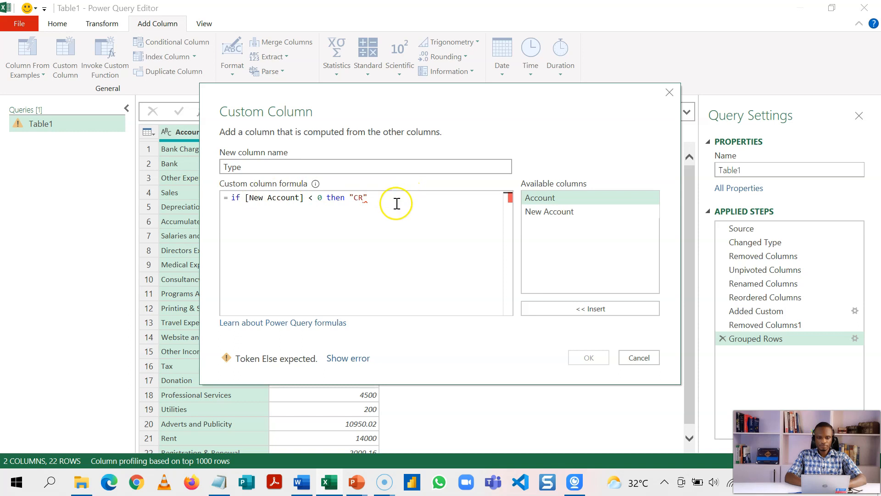
pyautogui.write('else "')
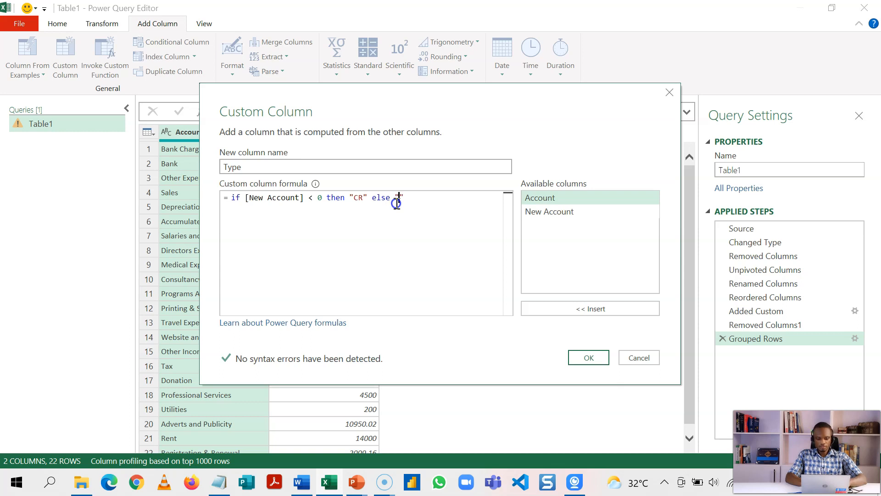
pyautogui.write('"DR')
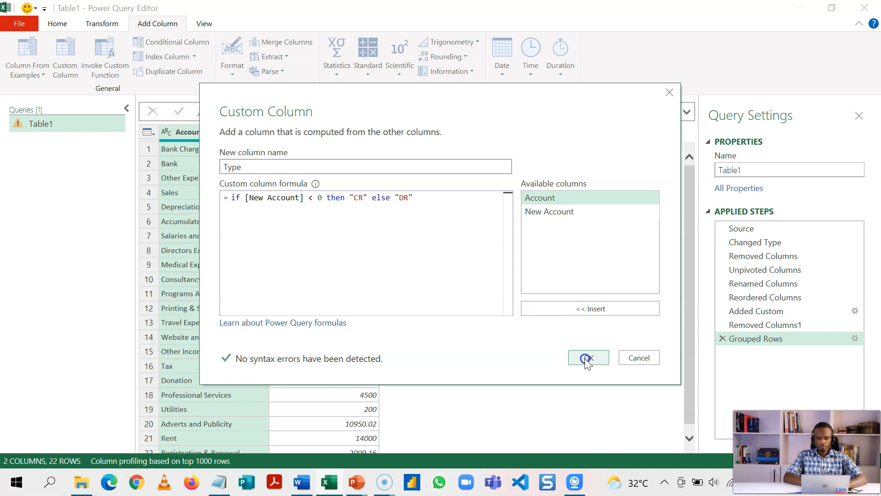
pyautogui.click(587, 357)
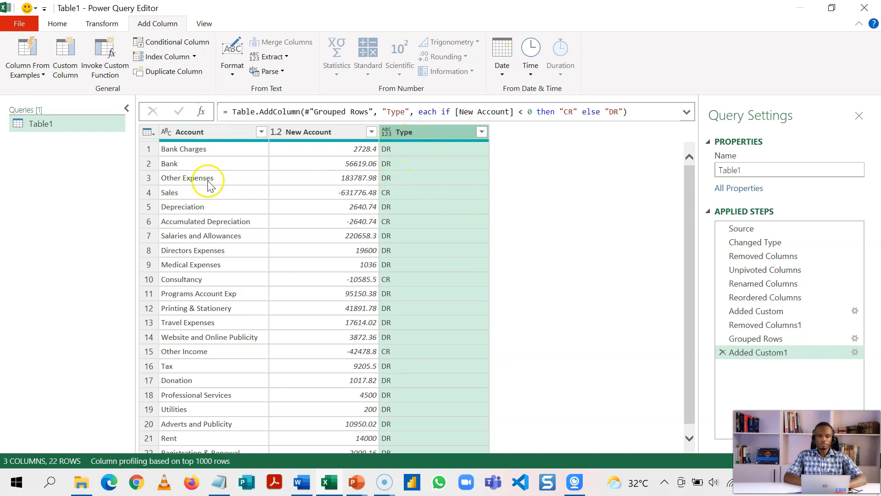
pyautogui.moveTo(208, 163)
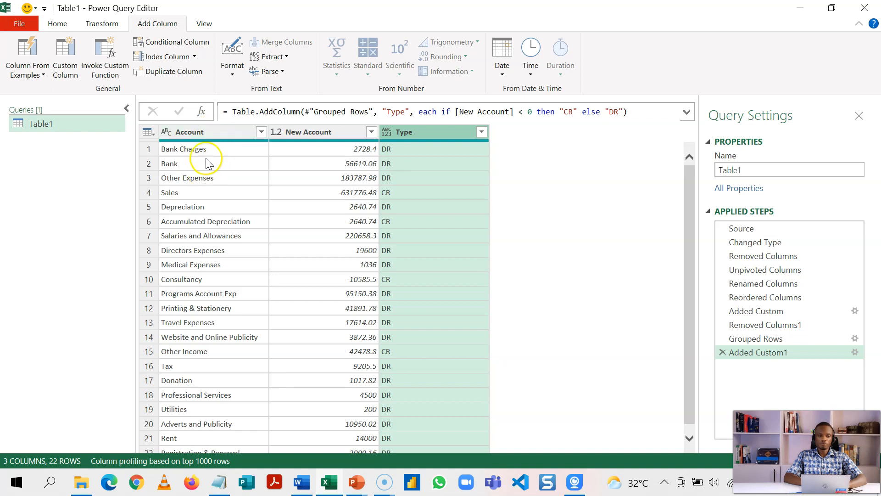
pyautogui.moveTo(448, 179)
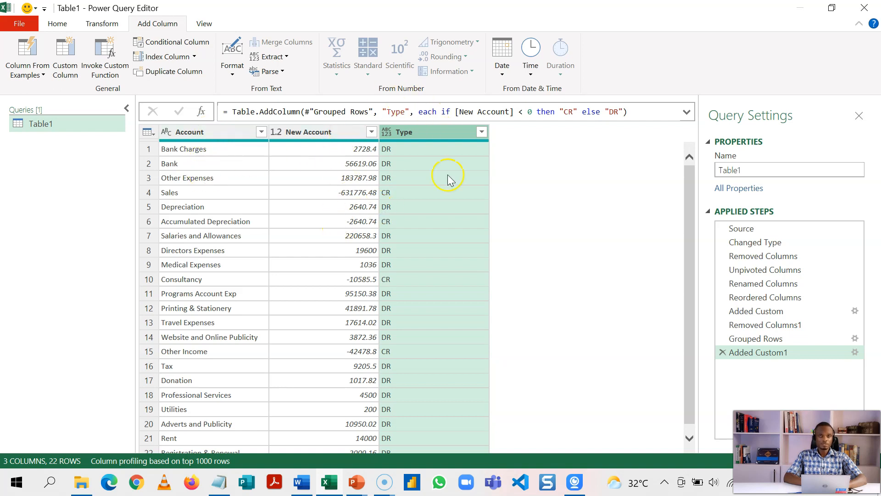
pyautogui.moveTo(394, 166)
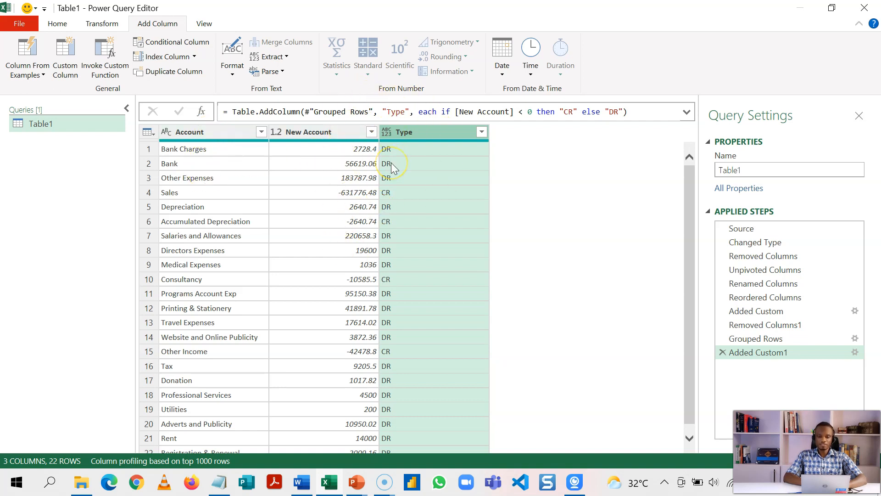
pyautogui.moveTo(422, 132)
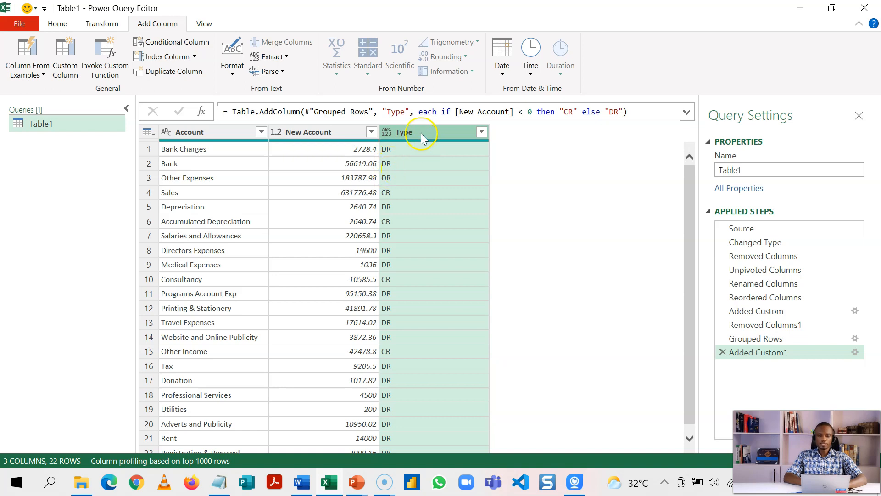
pyautogui.moveTo(412, 161)
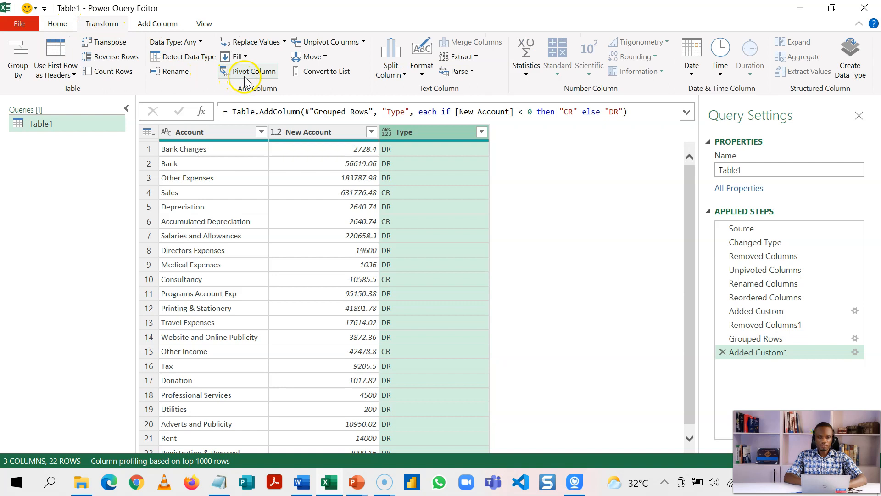
# Step: Pivot the Type column into DR and CR columns using New Account as the values
pyautogui.click(254, 71)
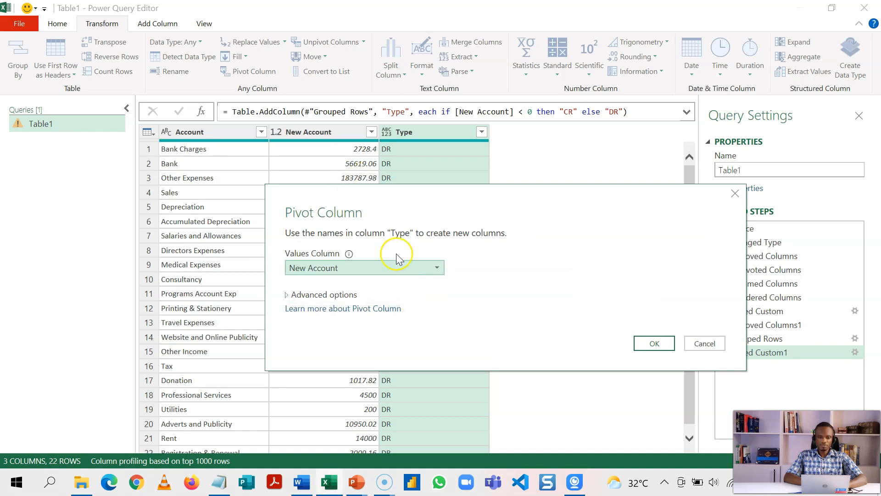
pyautogui.click(653, 342)
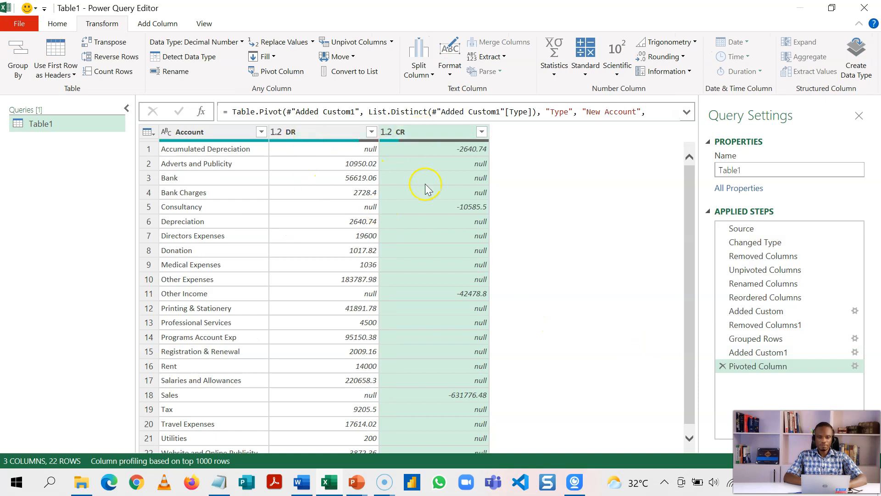
pyautogui.moveTo(432, 143)
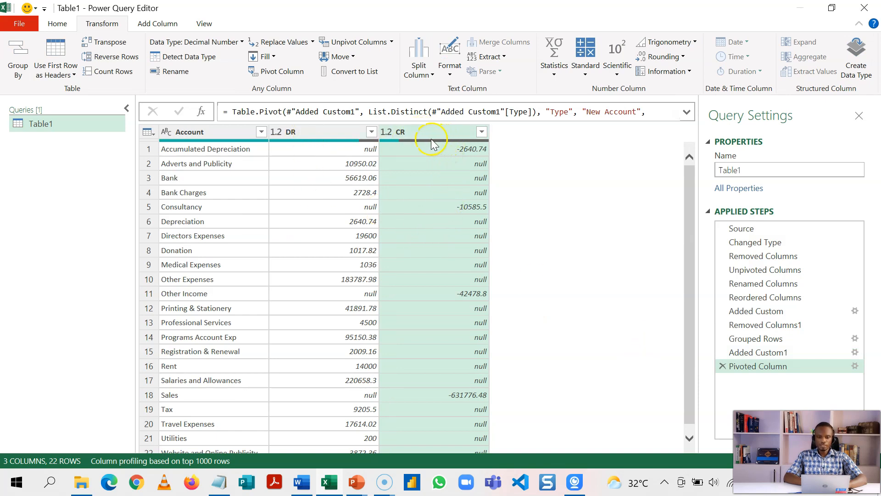
pyautogui.moveTo(440, 163)
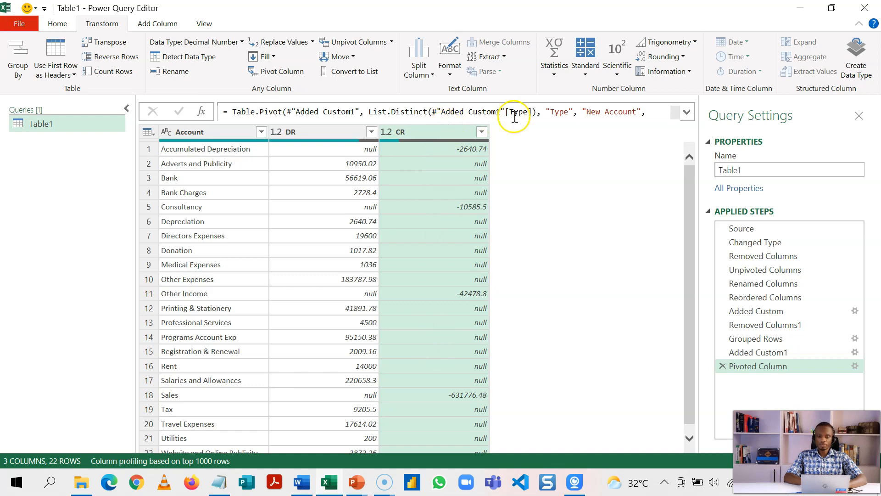
pyautogui.moveTo(595, 79)
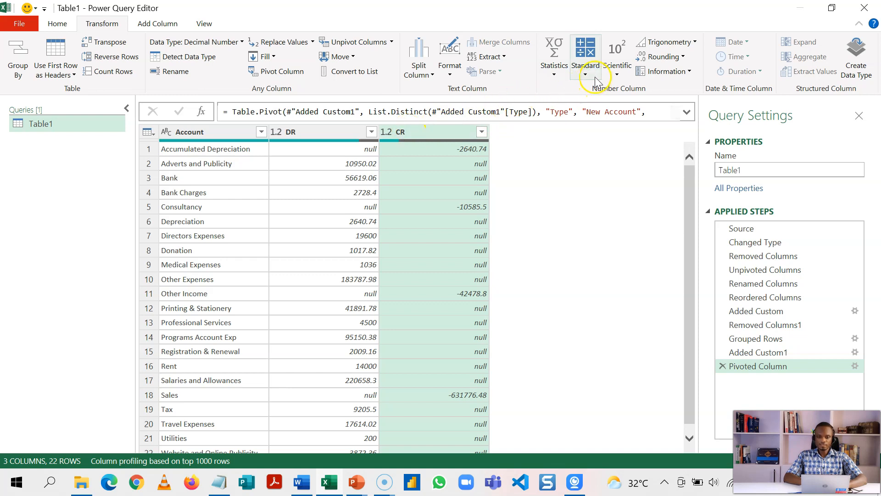
# Step: Multiply the CR column by -1 to make credits positive and load the table into Excel
pyautogui.click(585, 74)
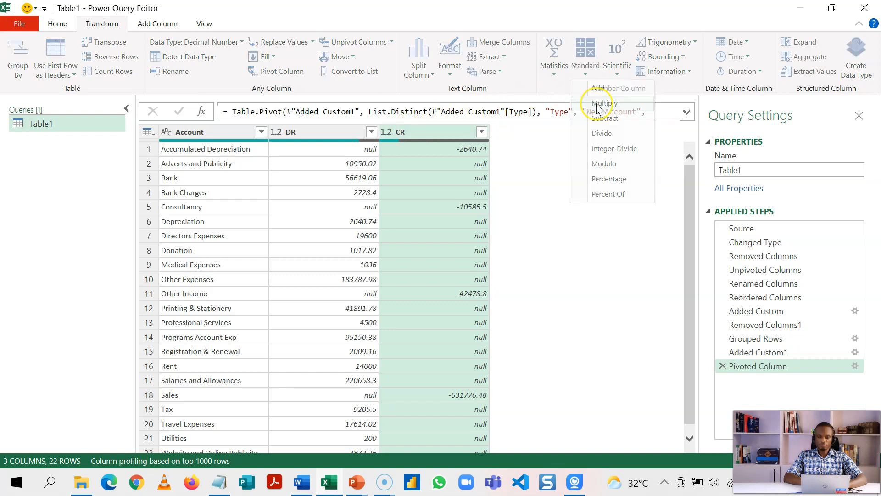
pyautogui.click(602, 104)
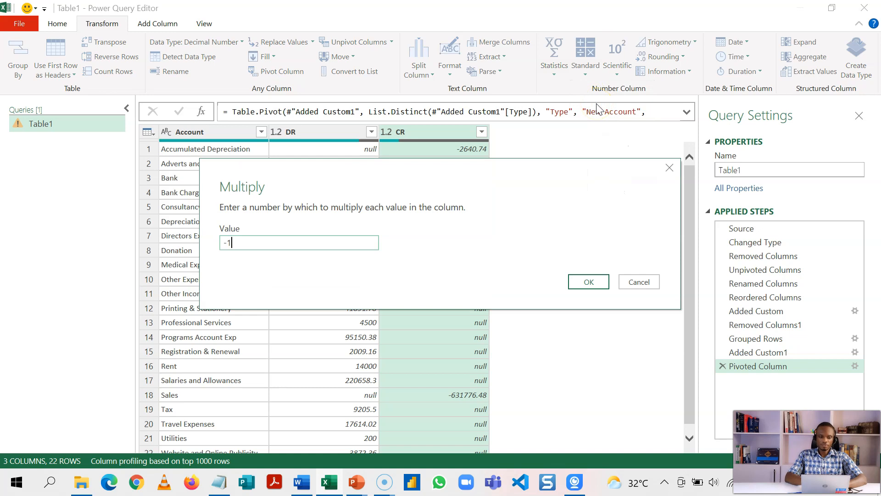
pyautogui.click(587, 282)
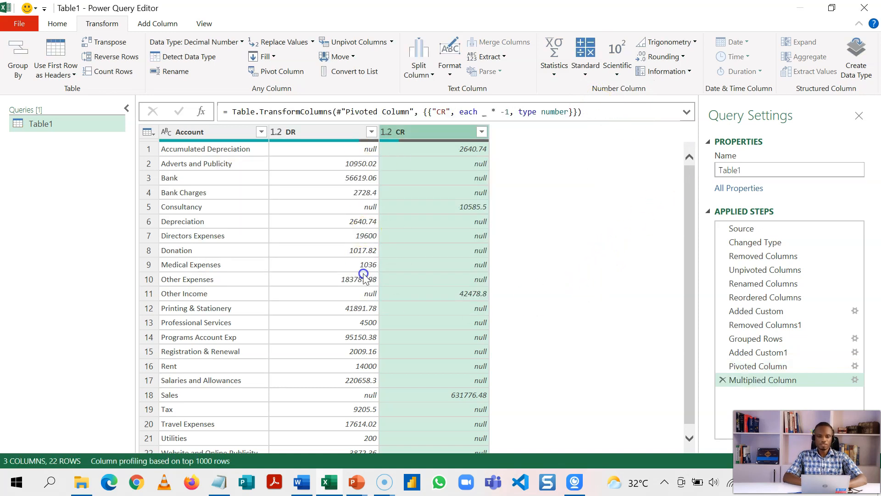
pyautogui.click(57, 24)
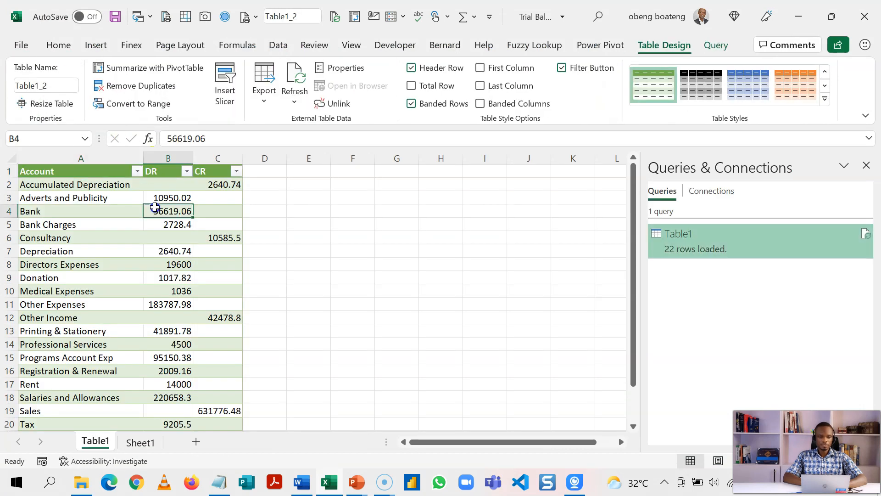
# Step: Sort the trial balance by the CR column, largest first
pyautogui.click(219, 184)
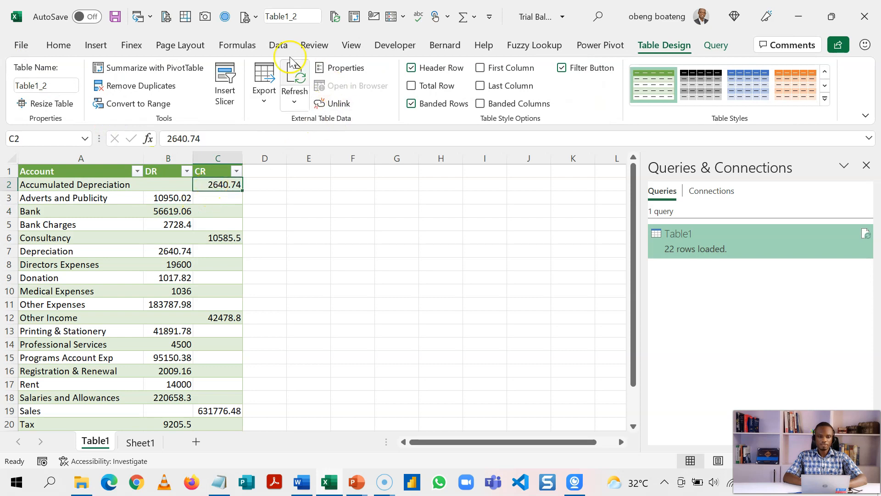
pyautogui.click(277, 45)
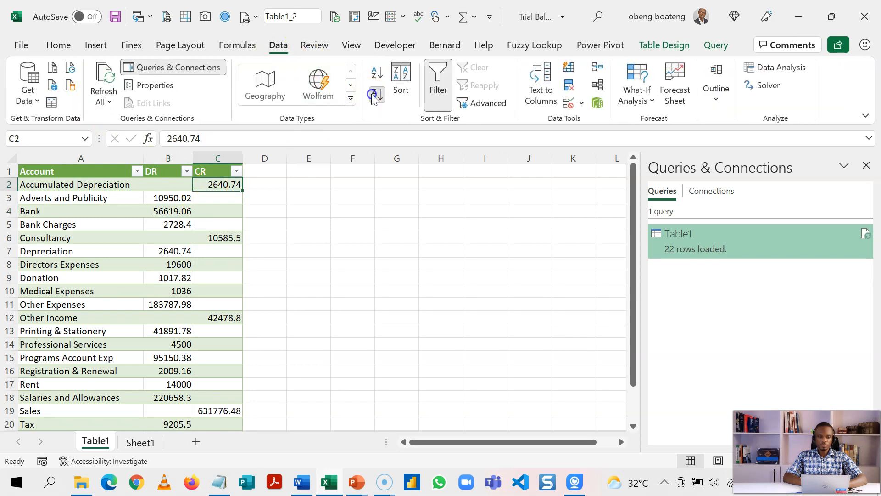
pyautogui.click(377, 95)
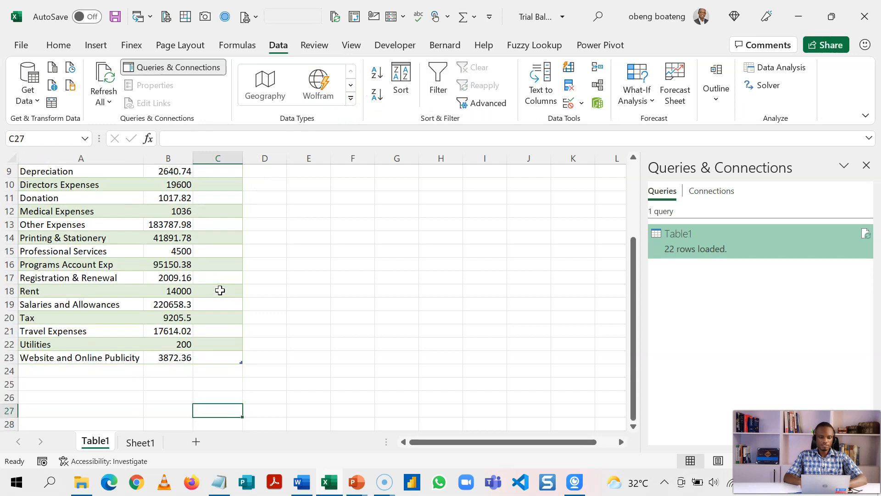
# Step: Add a totals row showing DR and CR both at 687,481.52, then return to the transactions sheet
pyautogui.click(167, 370)
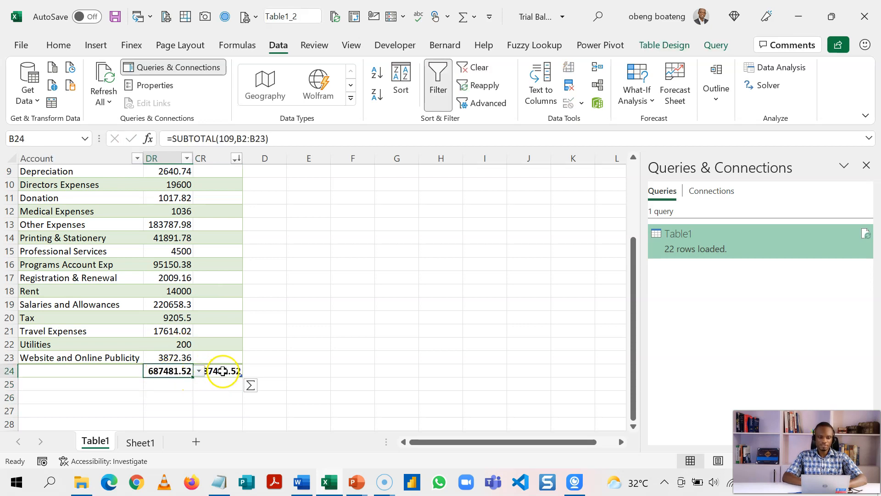
pyautogui.click(219, 370)
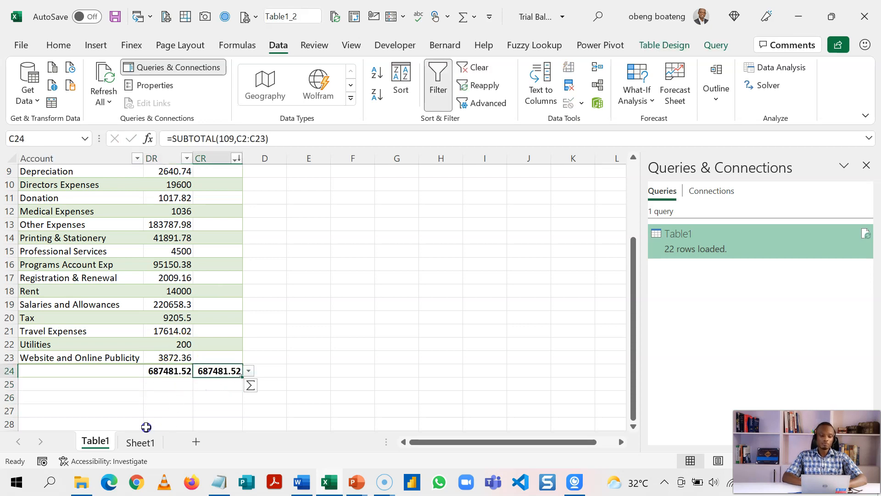
pyautogui.click(140, 442)
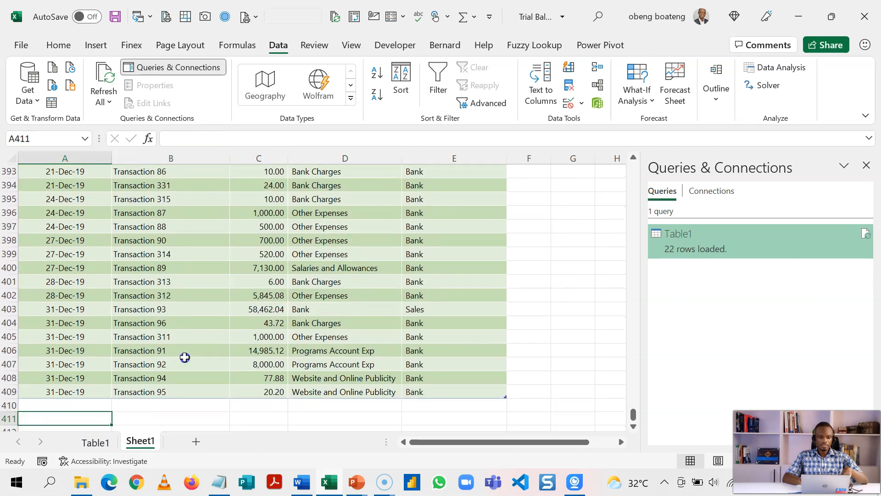
# Step: Review the Bank debit amount on the Table1 trial balance sheet
pyautogui.click(95, 442)
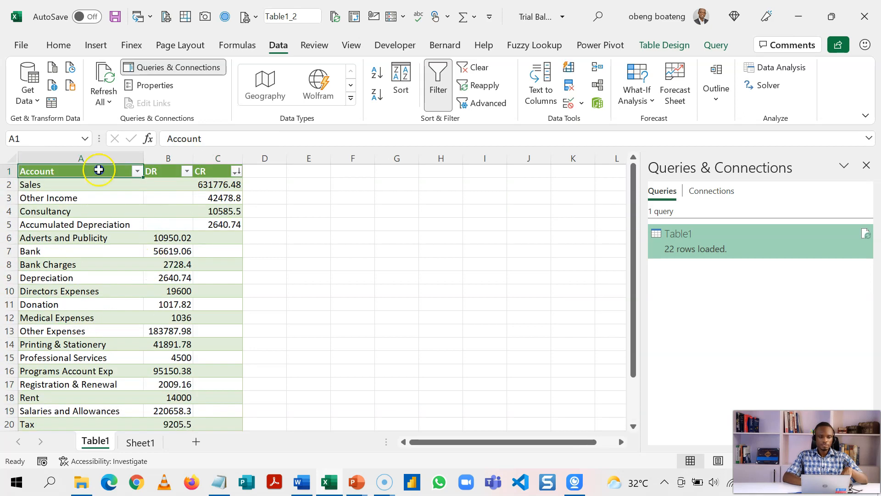
pyautogui.click(168, 251)
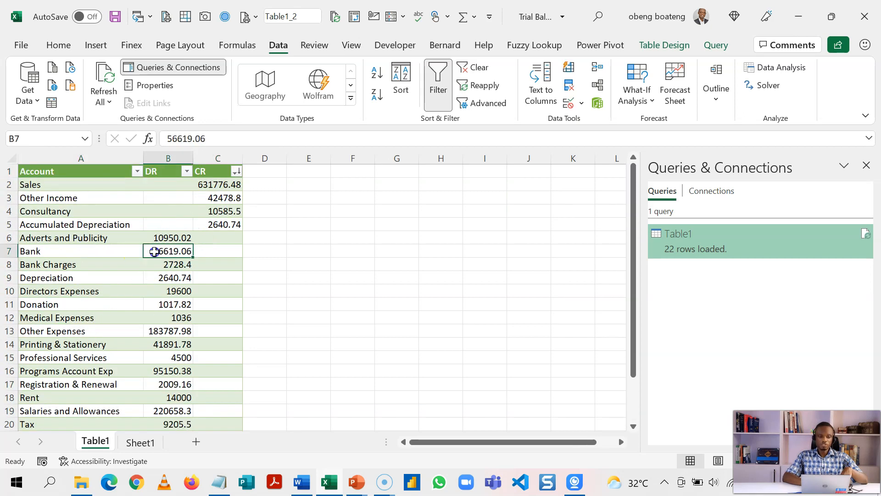
pyautogui.moveTo(178, 228)
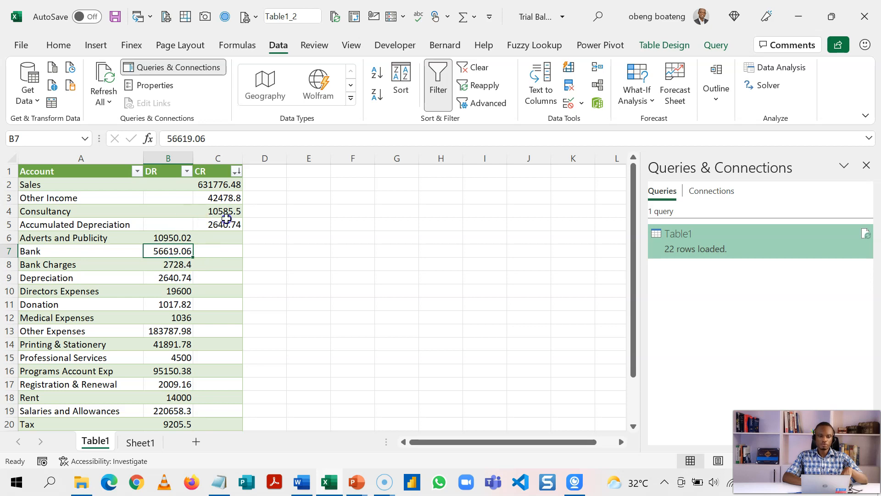
pyautogui.scroll(-3)
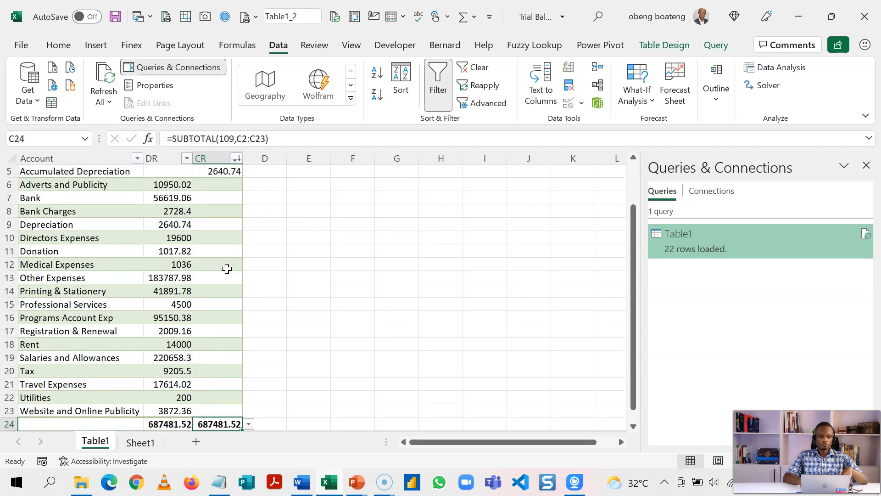
# Step: Add a Website and Online Publicity transaction of 100000 in row 410 of Sheet1
pyautogui.click(139, 442)
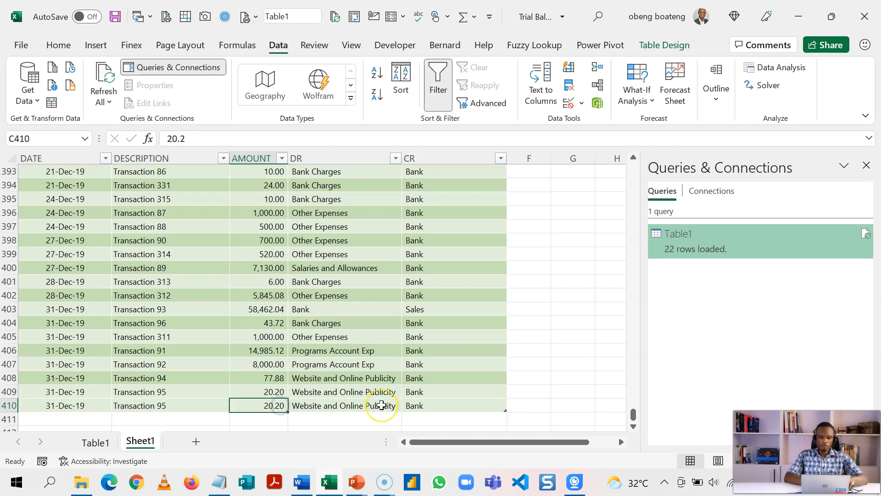
pyautogui.write('100000')
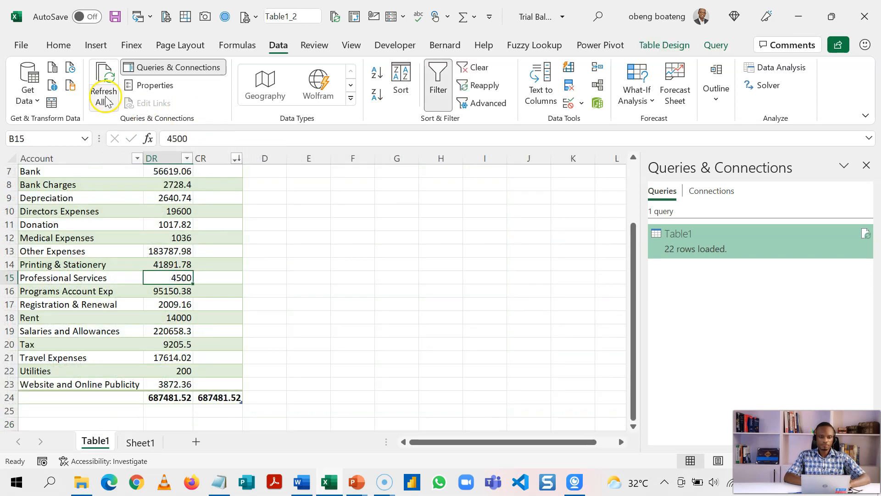
# Step: Refresh All so Bank shows a 43380.94 credit and both totals equal 730862.46
pyautogui.click(103, 92)
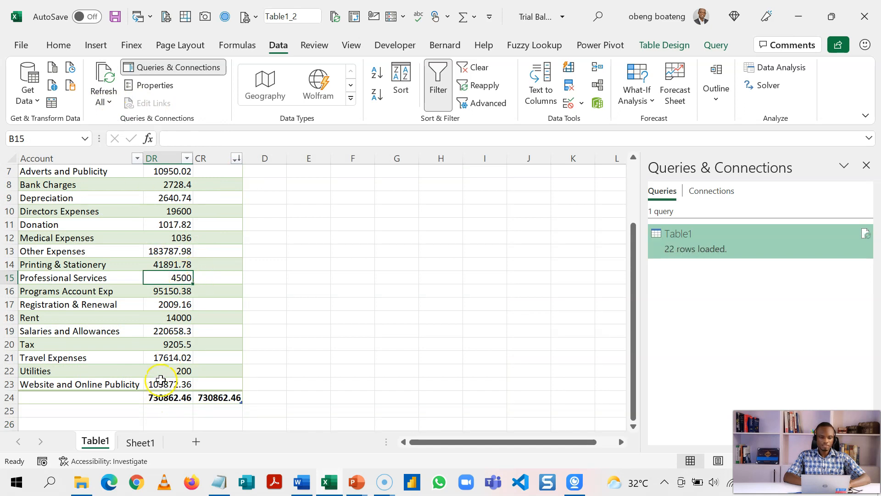
pyautogui.click(218, 383)
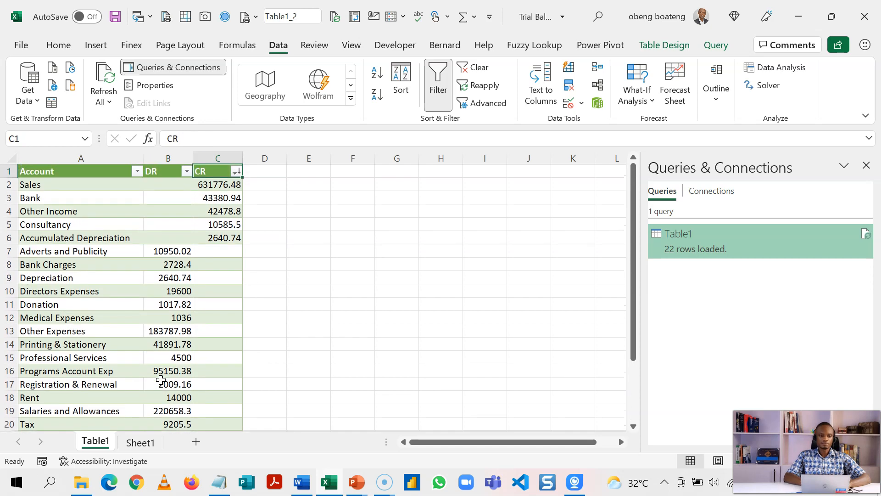
pyautogui.click(217, 198)
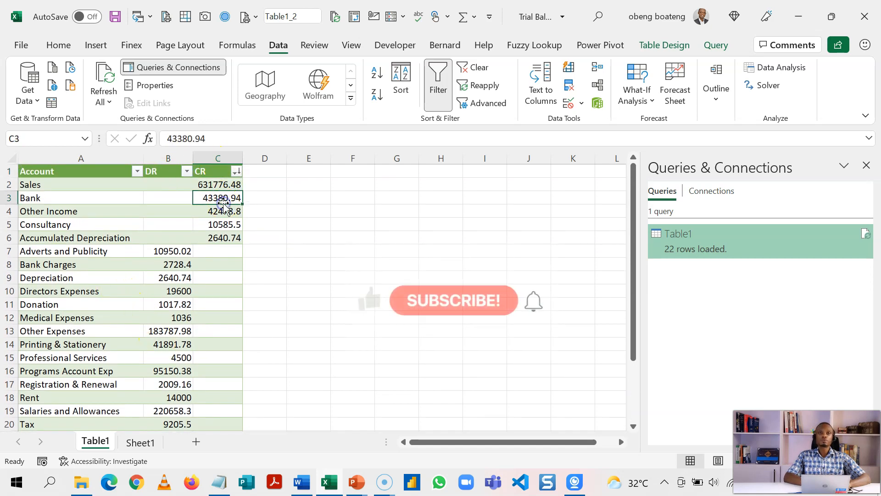